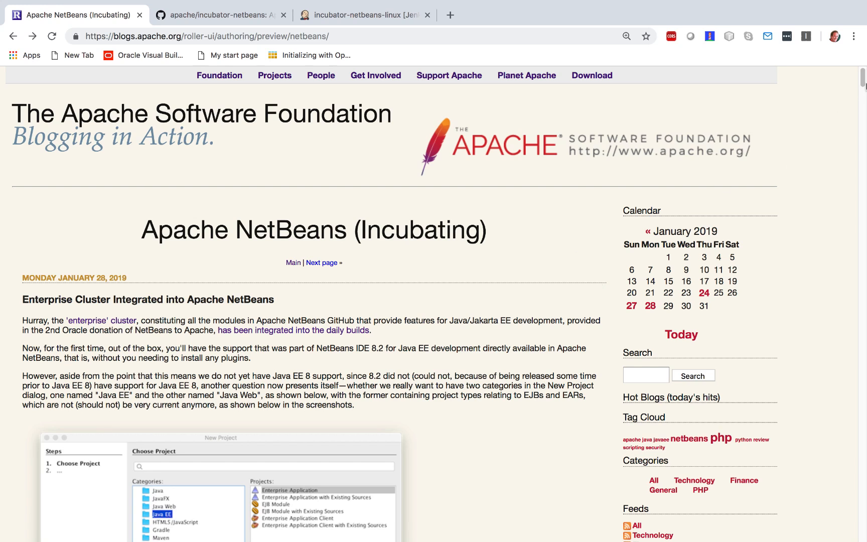
# Step: Read the enterprise cluster post's headline, then bring up the apache/incubator-netbeans GitHub page
pyautogui.scroll(-3)
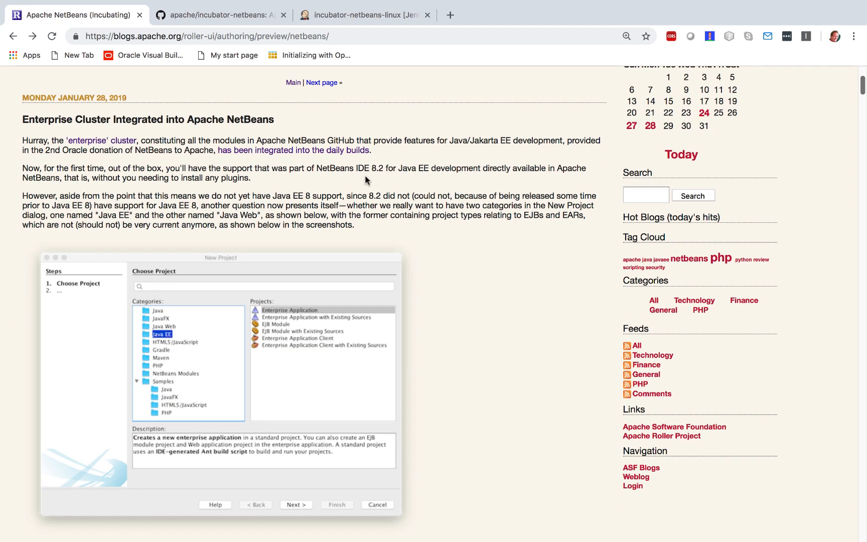
pyautogui.tripleClick(148, 119)
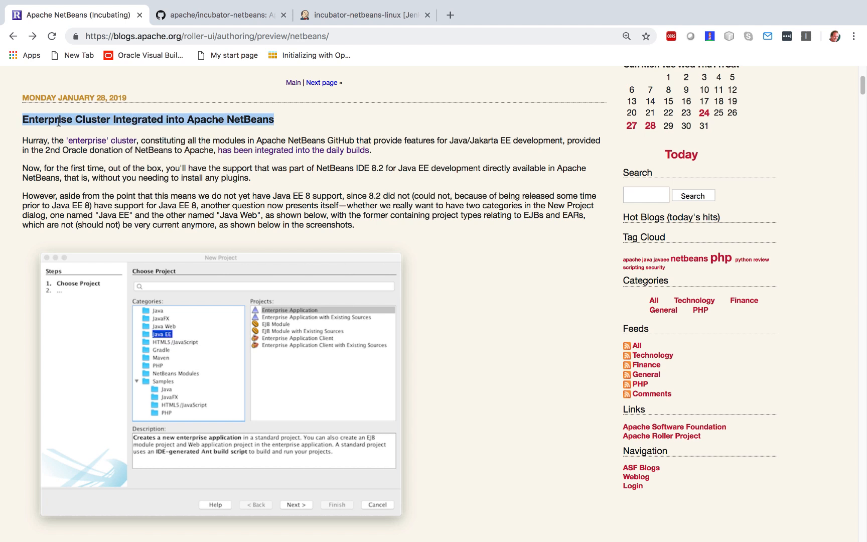
pyautogui.moveTo(61, 149)
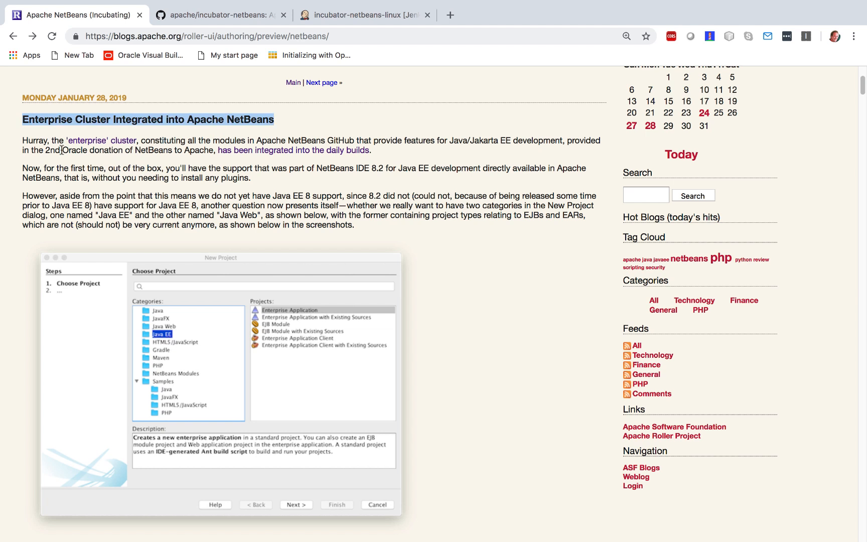
pyautogui.click(218, 15)
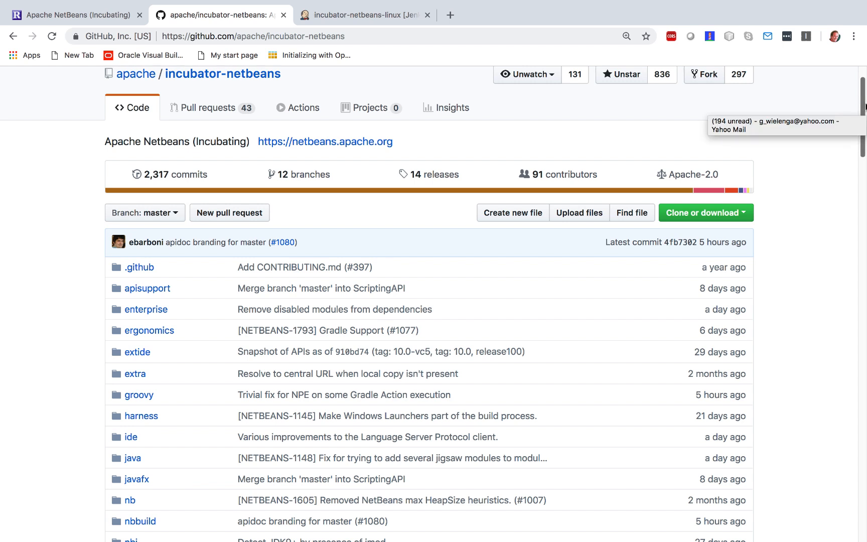
pyautogui.scroll(-3)
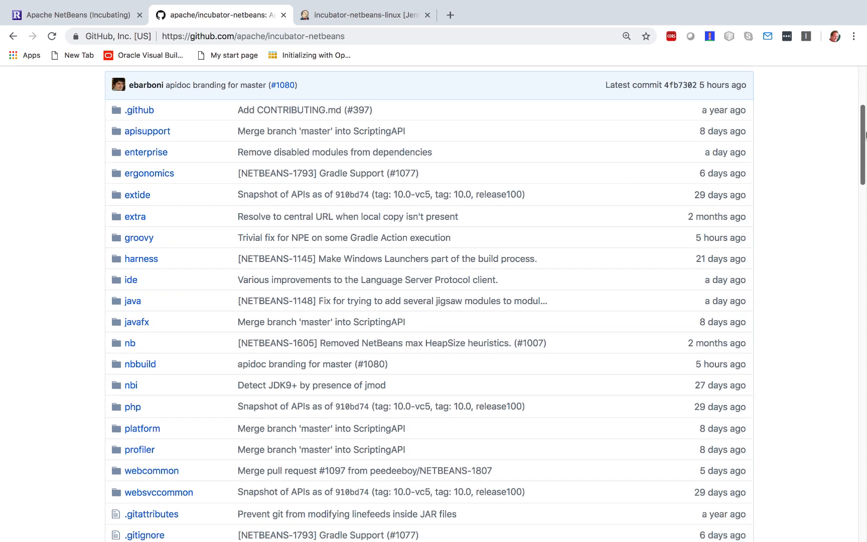
pyautogui.moveTo(128, 475)
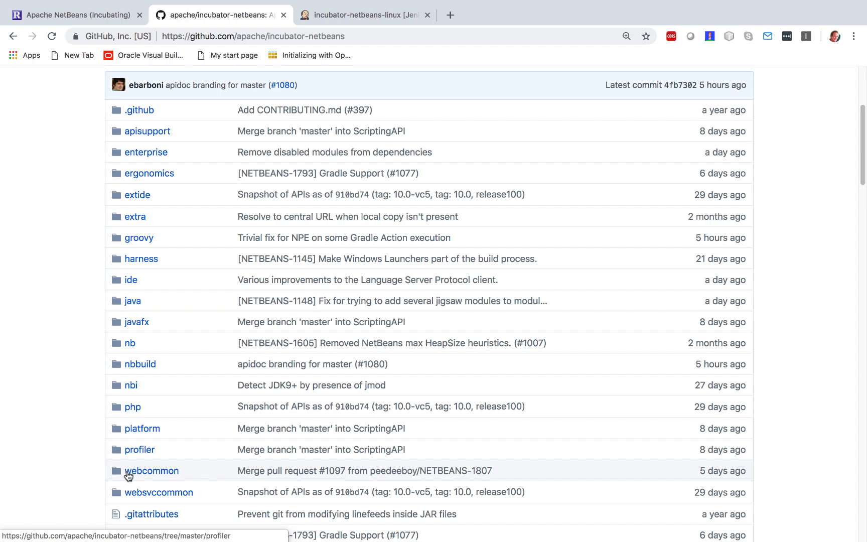
pyautogui.moveTo(131, 407)
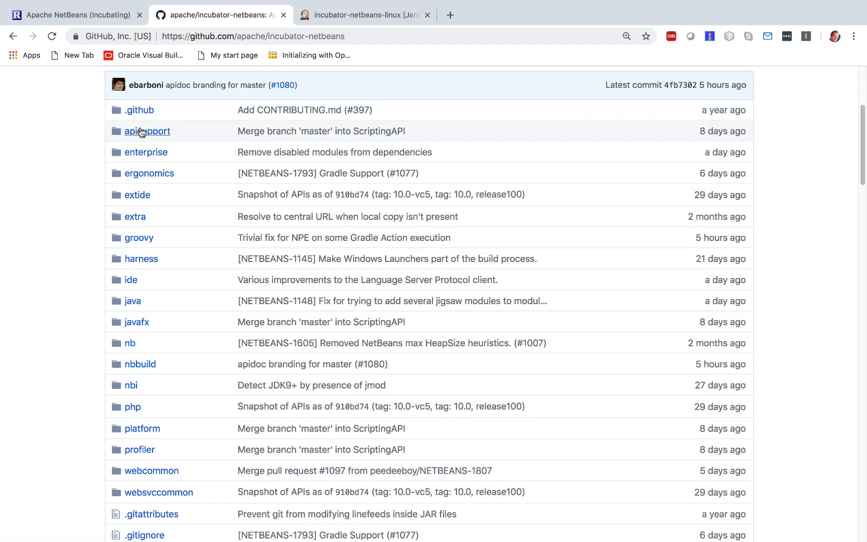
pyautogui.moveTo(145, 158)
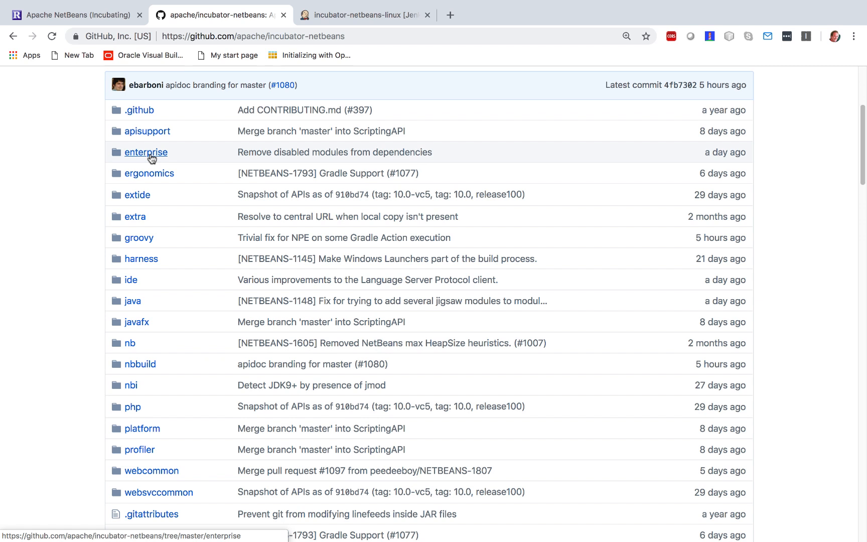
pyautogui.moveTo(146, 153)
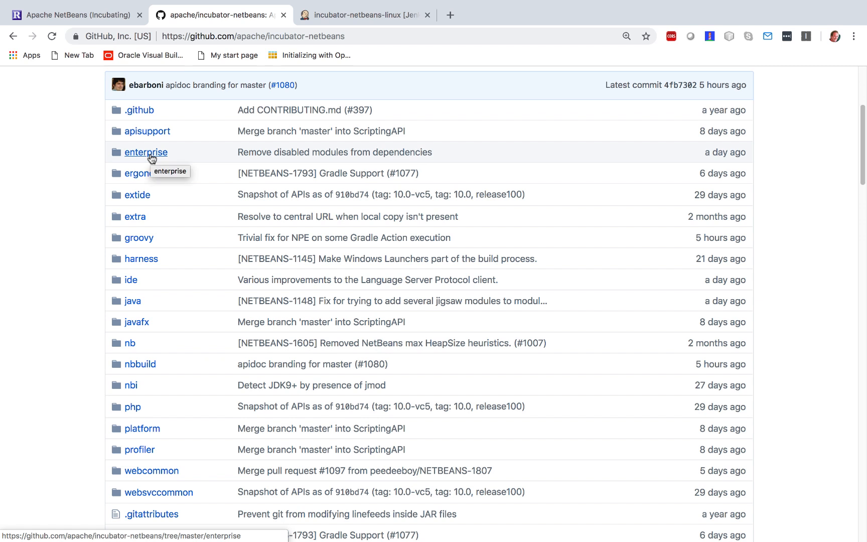
pyautogui.click(145, 152)
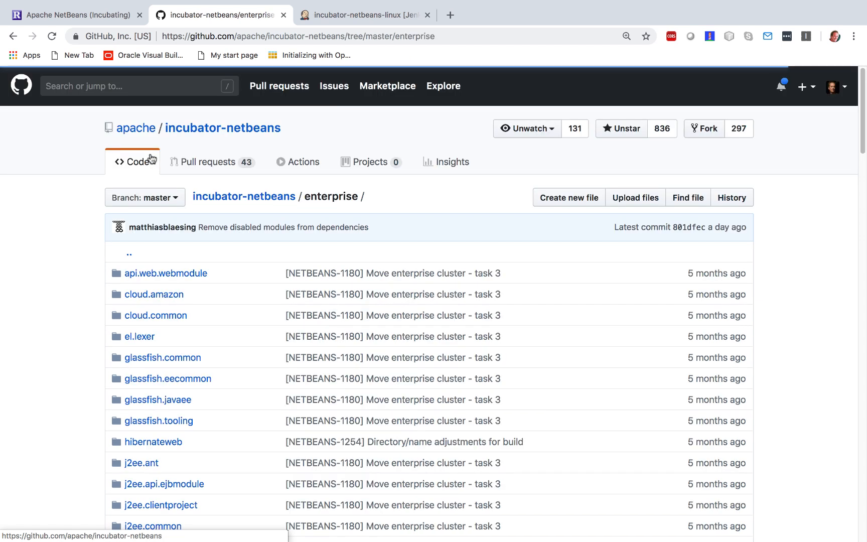
pyautogui.scroll(-3)
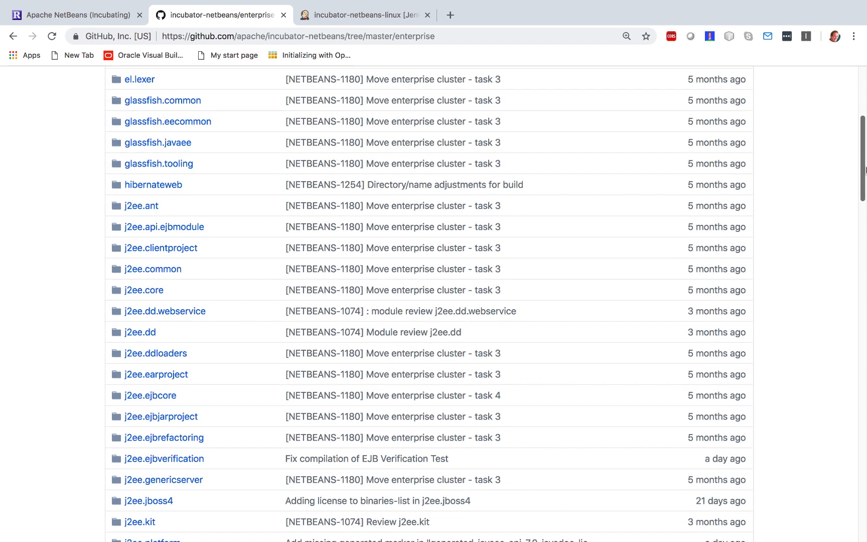
pyautogui.scroll(-3)
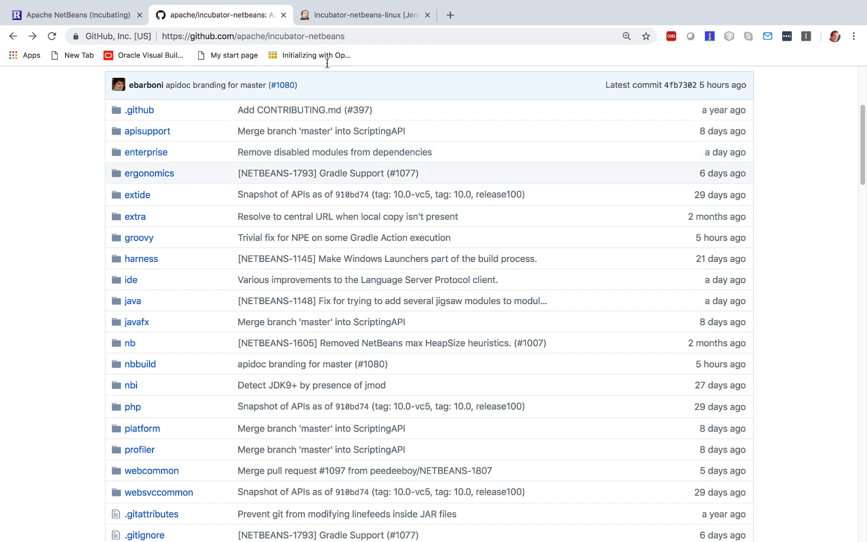
# Step: Check the README's build status badges on GitHub and return to the Jenkins incubator-netbeans-linux job
pyautogui.click(365, 15)
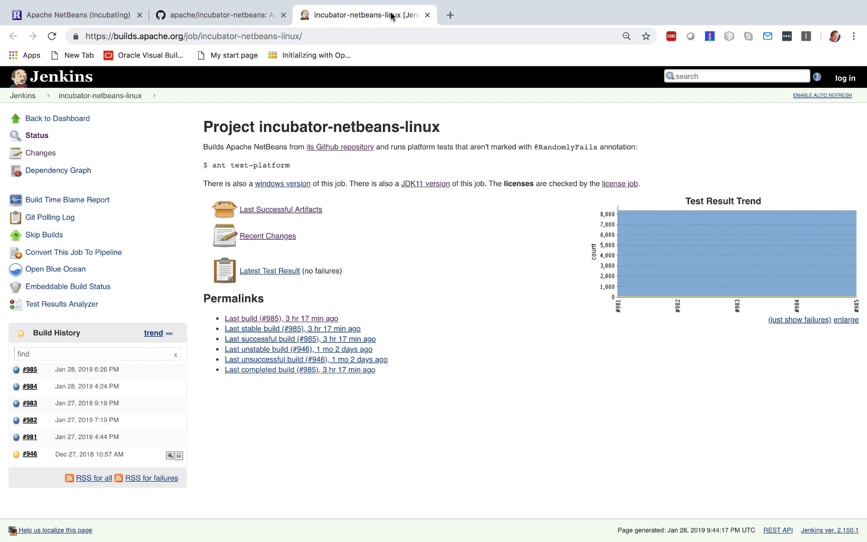
pyautogui.moveTo(387, 15)
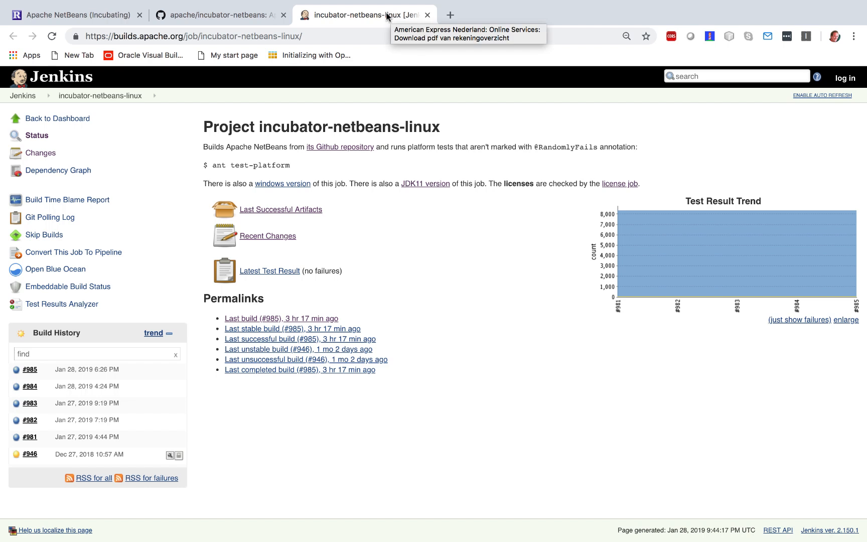
pyautogui.click(219, 15)
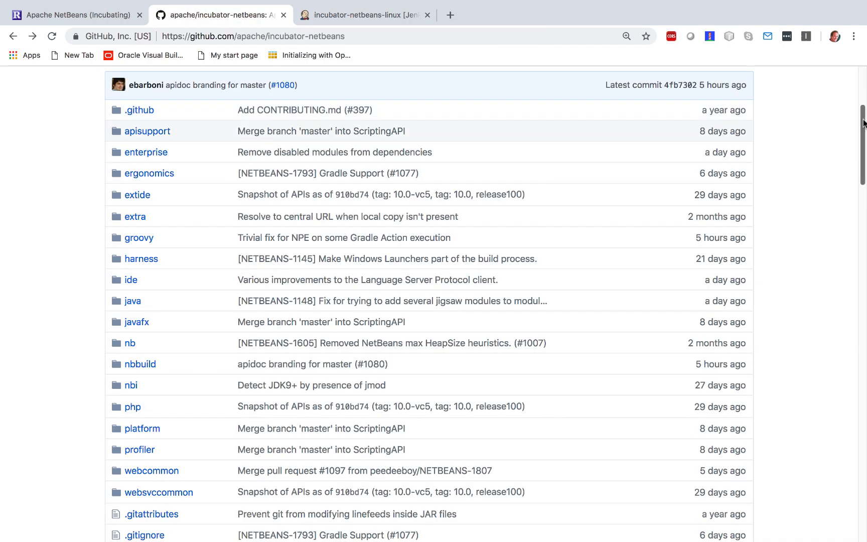
pyautogui.scroll(-3)
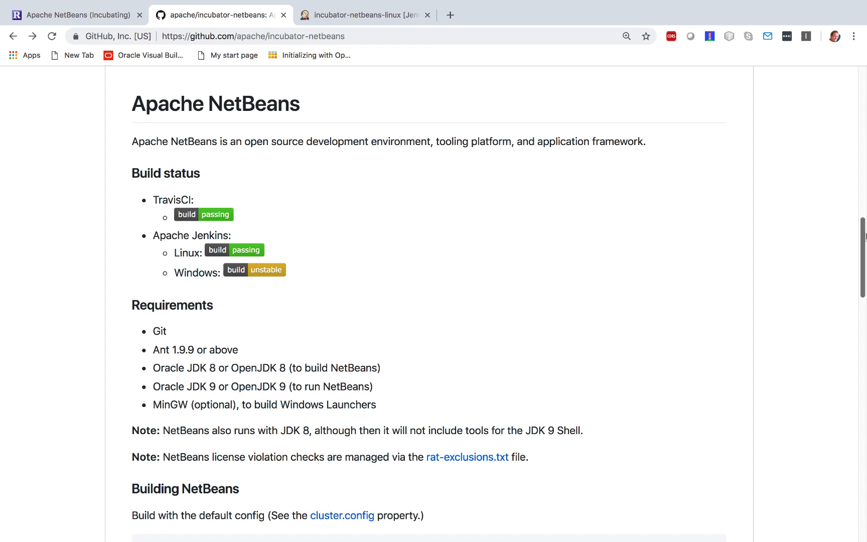
pyautogui.click(365, 15)
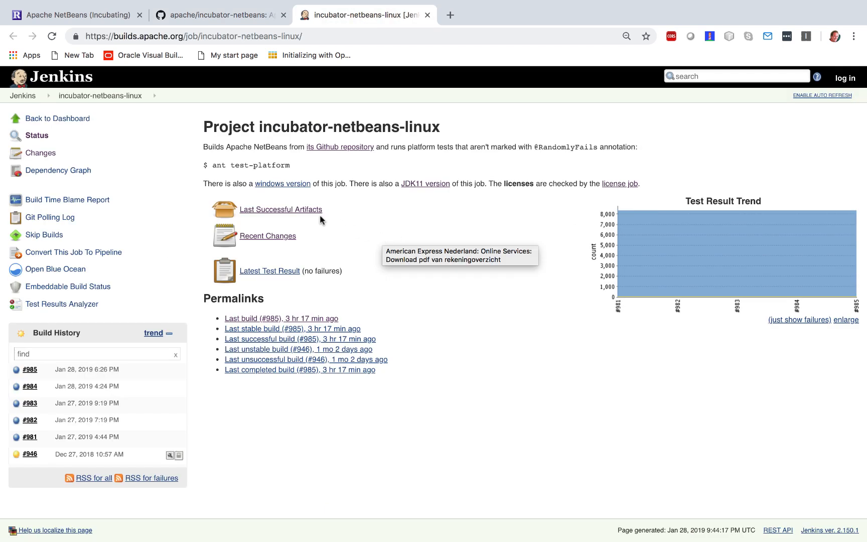
# Step: List the nbbuild artifacts of the last successful build #985, including the release zip
pyautogui.click(280, 209)
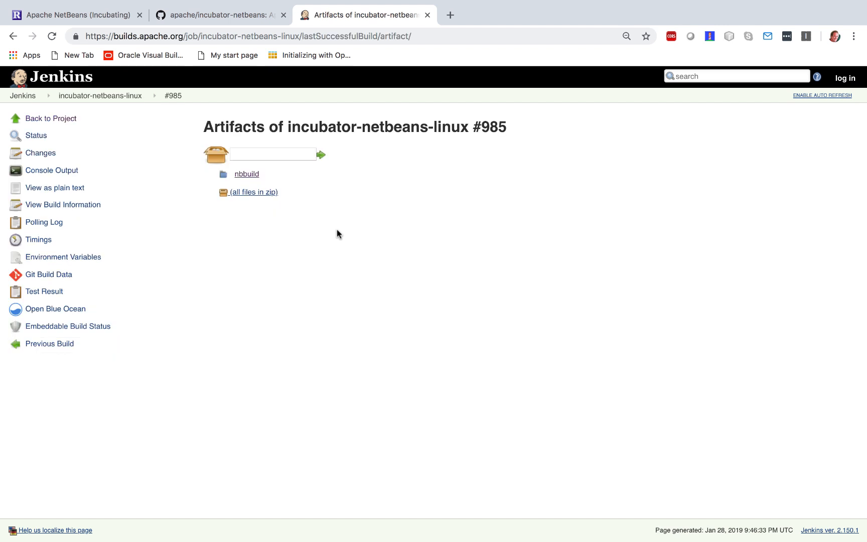
pyautogui.moveTo(254, 182)
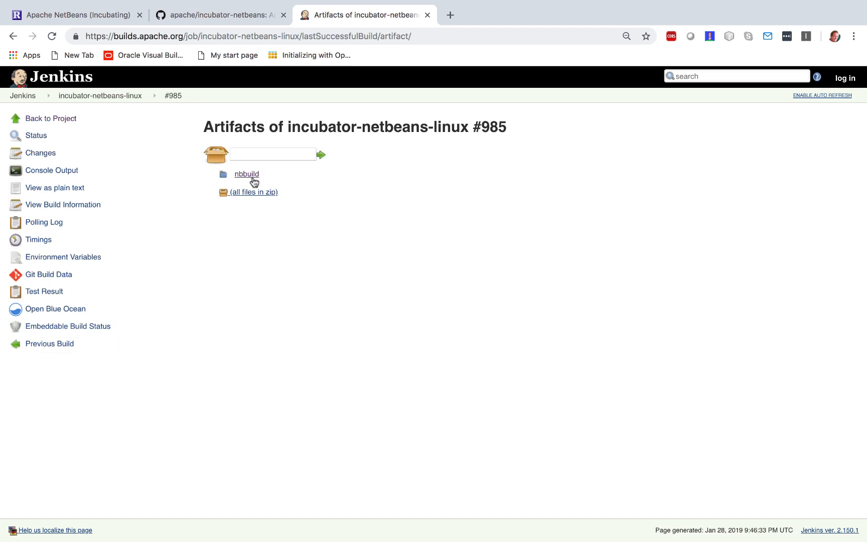
pyautogui.click(245, 175)
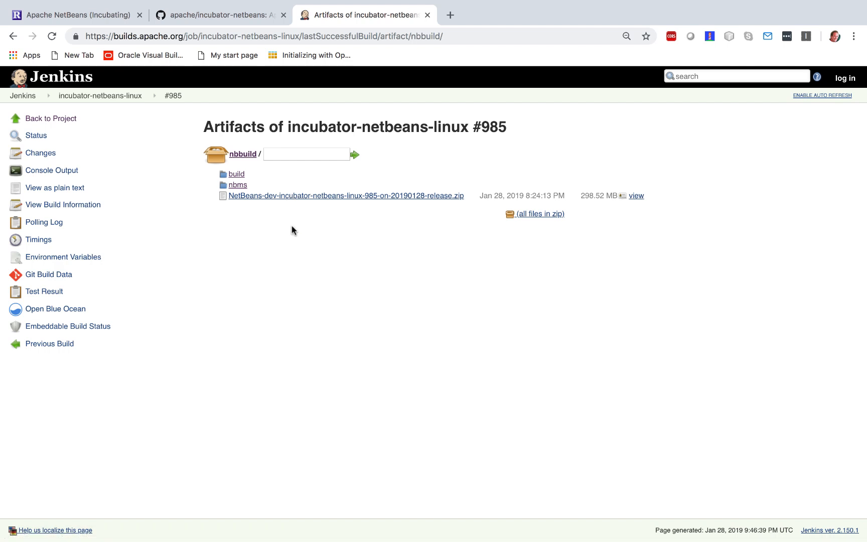
pyautogui.moveTo(287, 231)
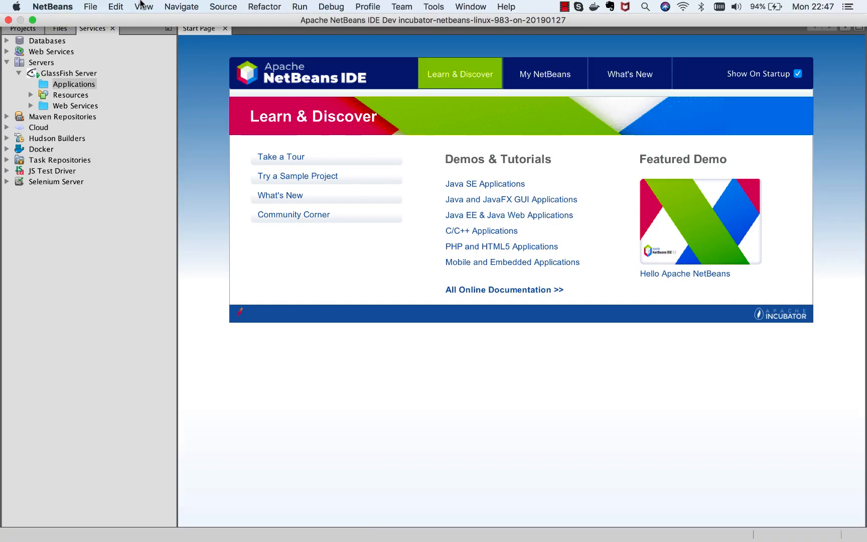
pyautogui.moveTo(113, 57)
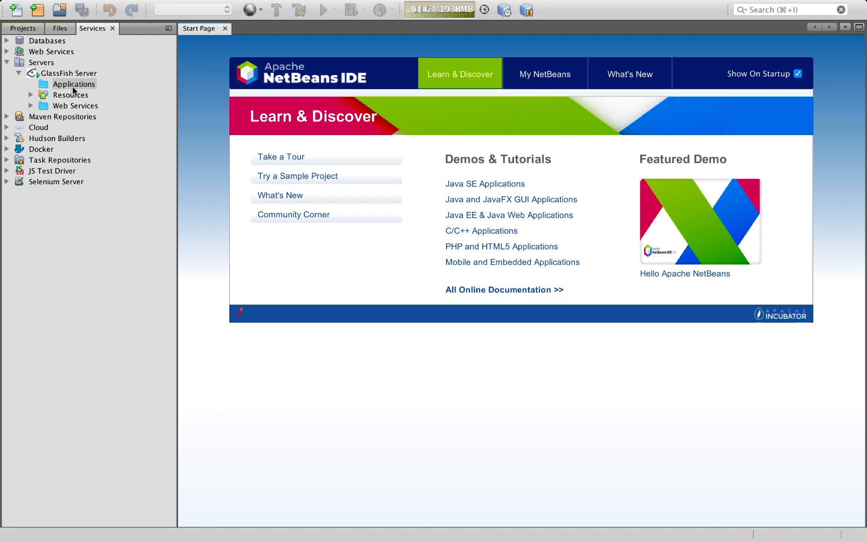
pyautogui.click(42, 62)
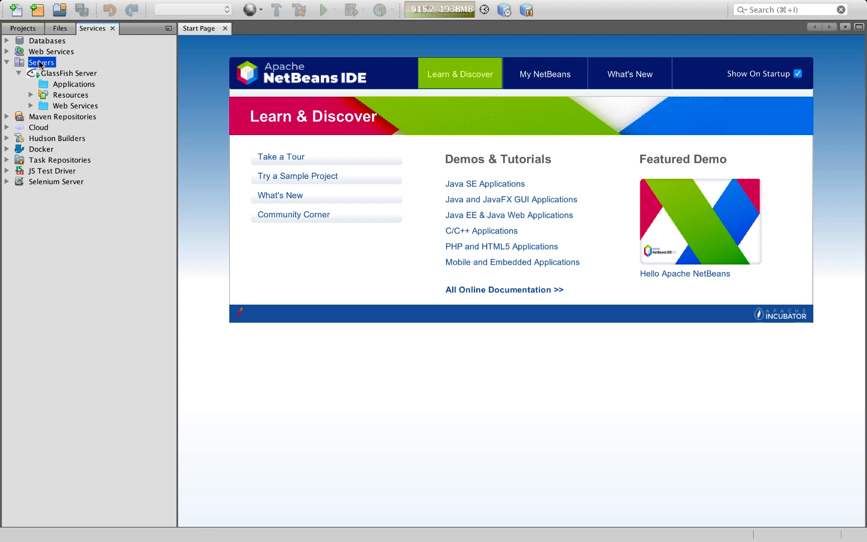
pyautogui.rightClick(42, 63)
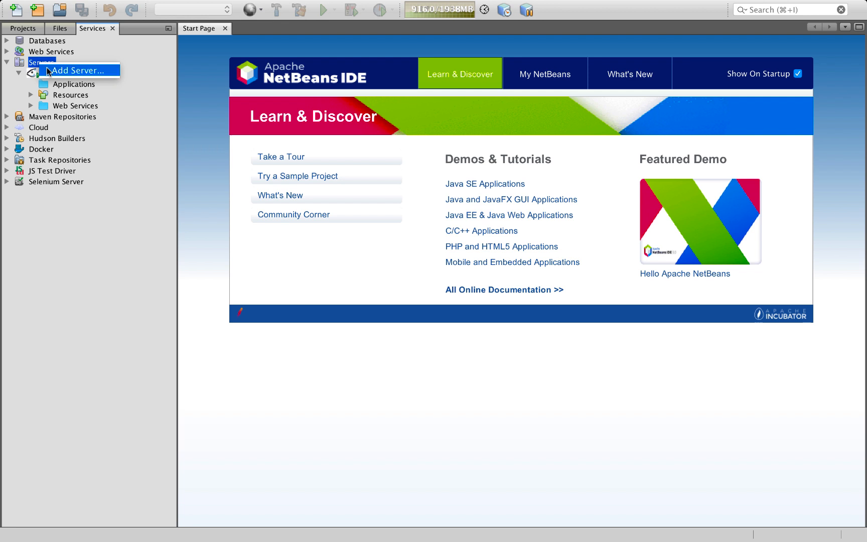
pyautogui.click(79, 70)
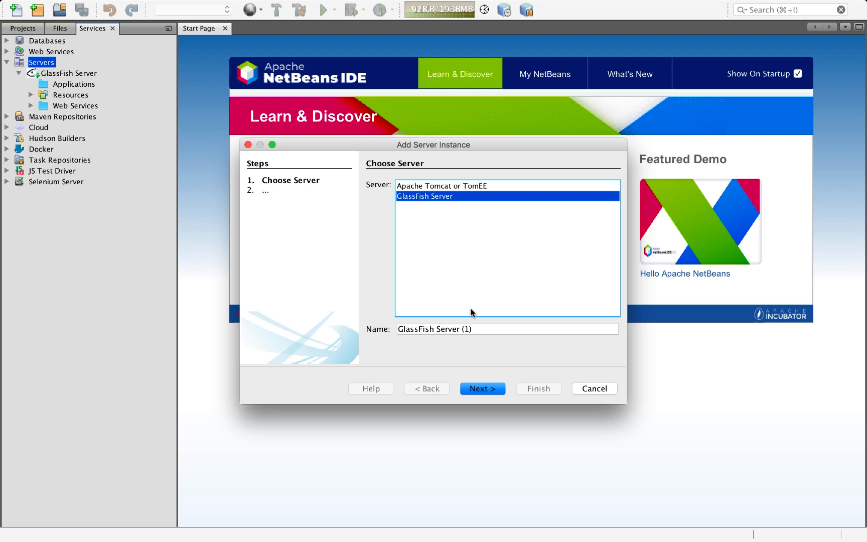
pyautogui.moveTo(578, 389)
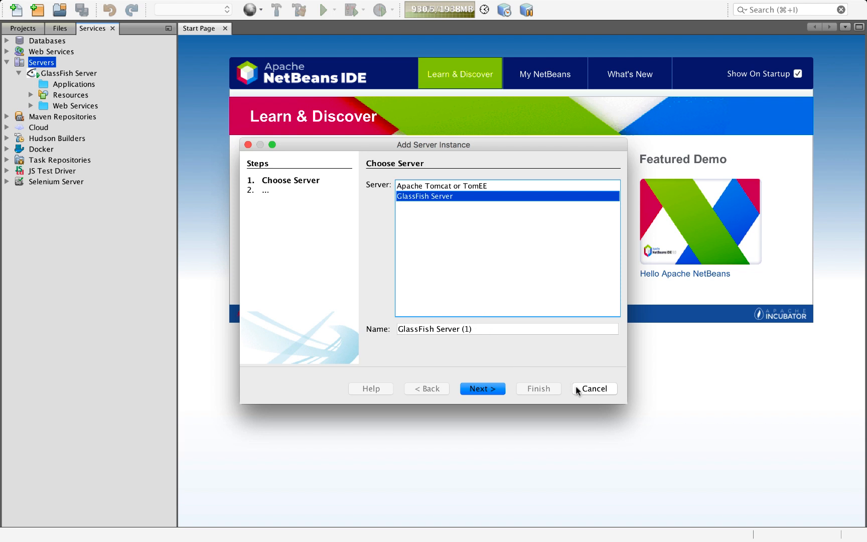
pyautogui.moveTo(419, 181)
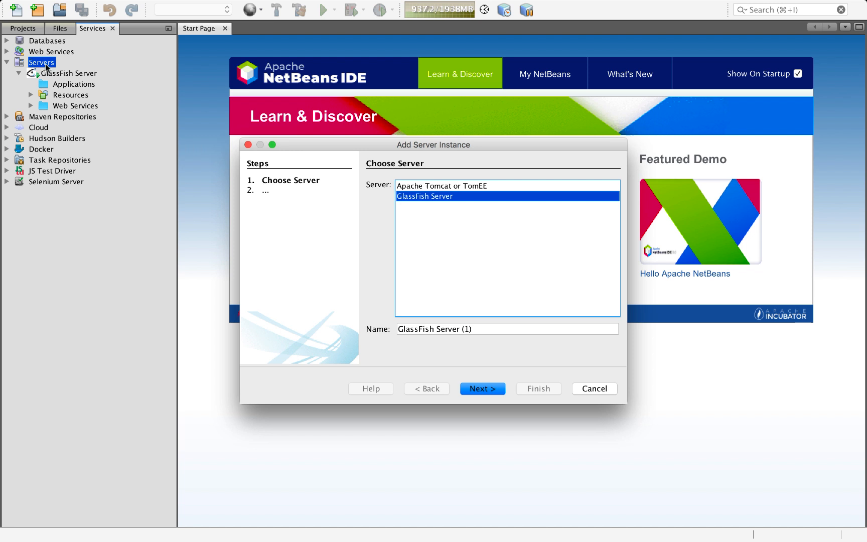
pyautogui.moveTo(260, 277)
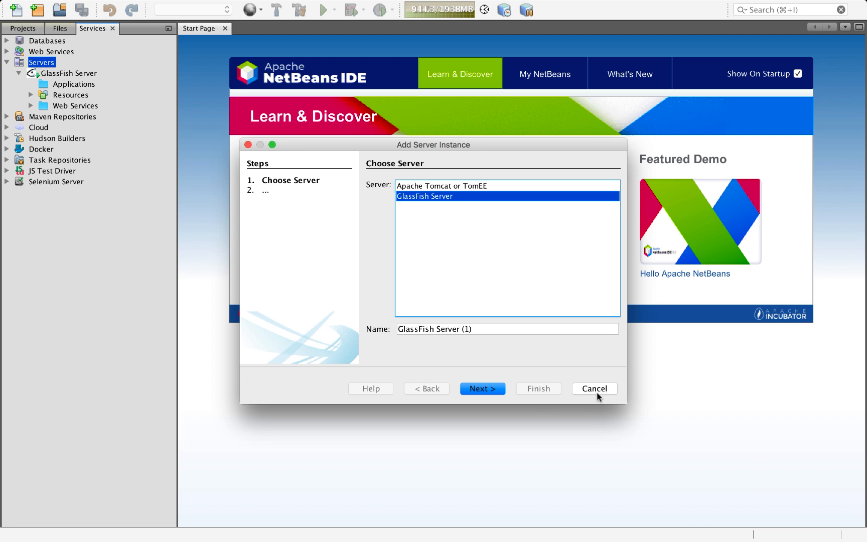
pyautogui.click(594, 388)
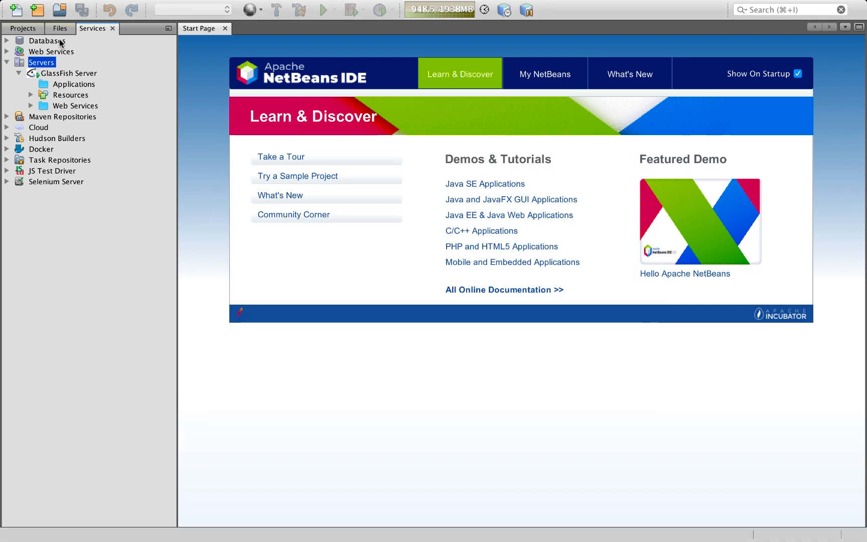
# Step: Start a new project and browse the Java Web, JavaFX, Java EE and Gradle categories
pyautogui.click(37, 9)
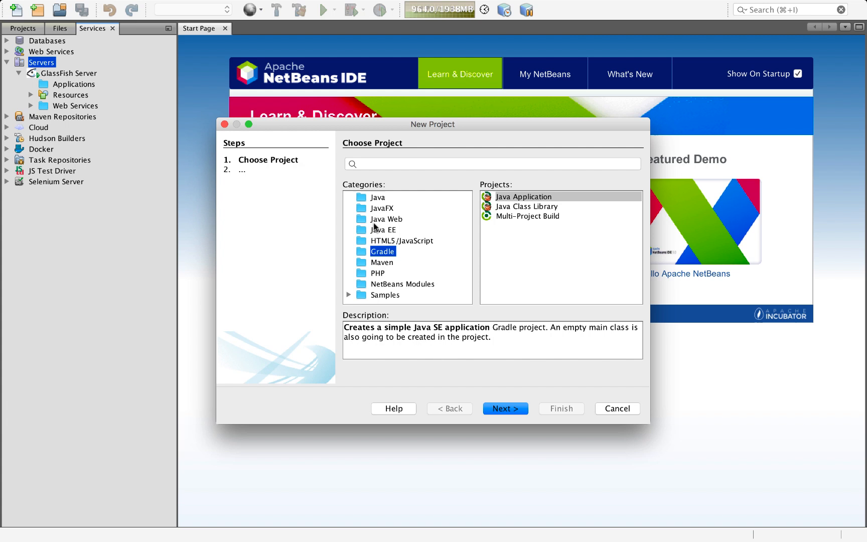
pyautogui.click(386, 219)
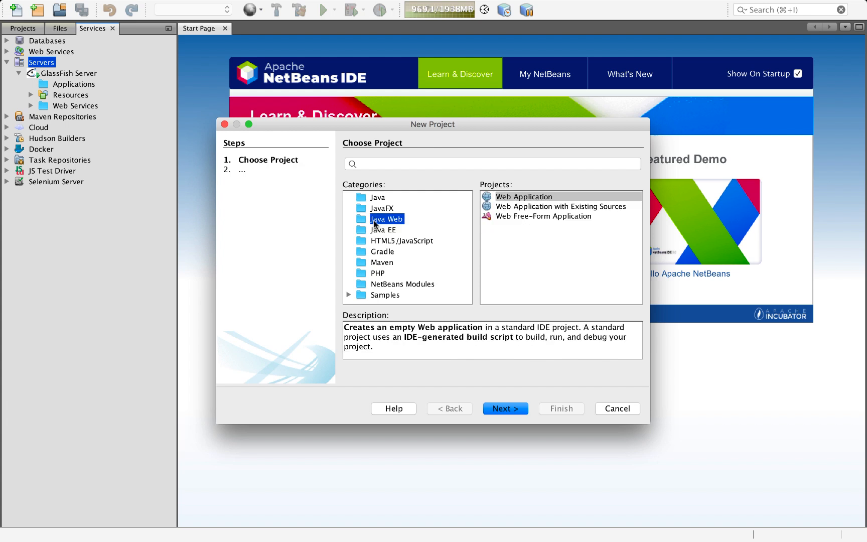
pyautogui.click(381, 208)
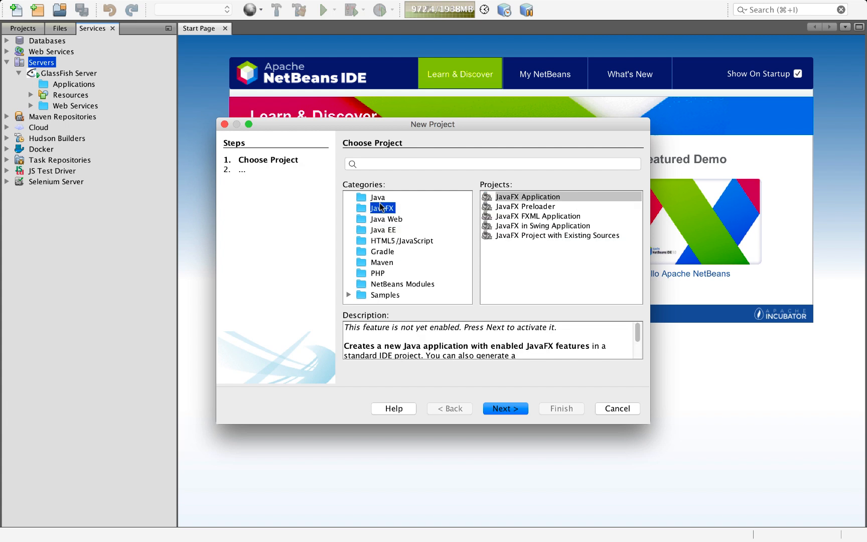
pyautogui.click(386, 219)
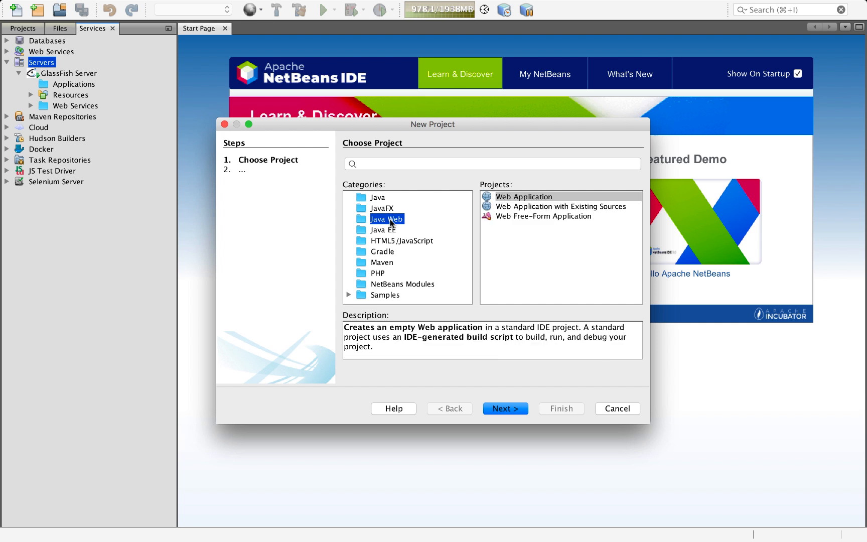
pyautogui.click(381, 229)
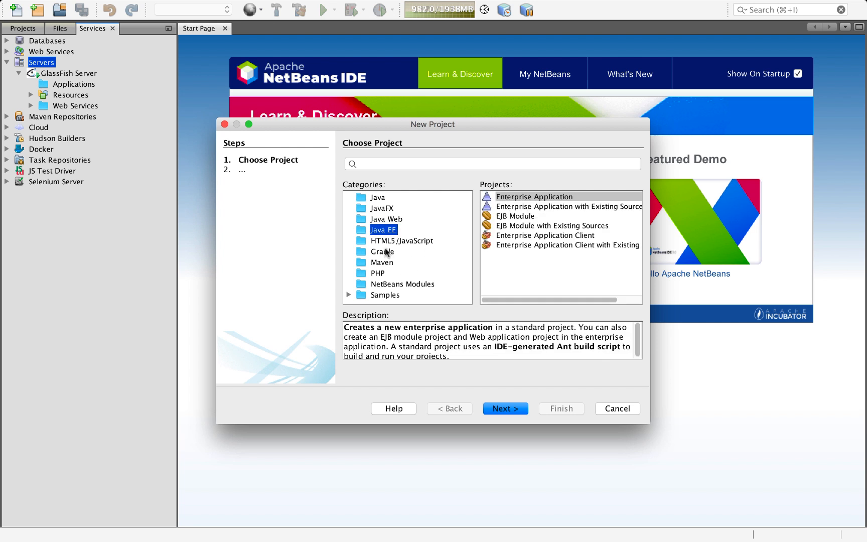
pyautogui.click(382, 250)
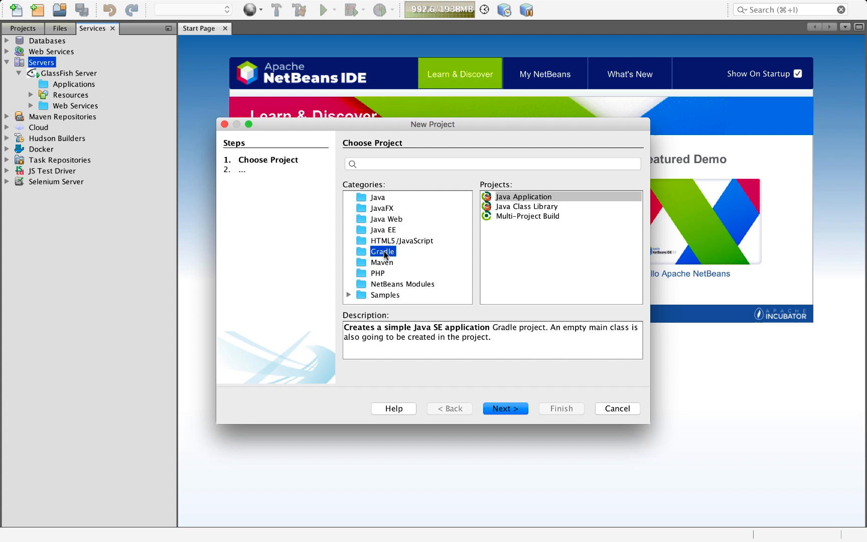
pyautogui.moveTo(398, 264)
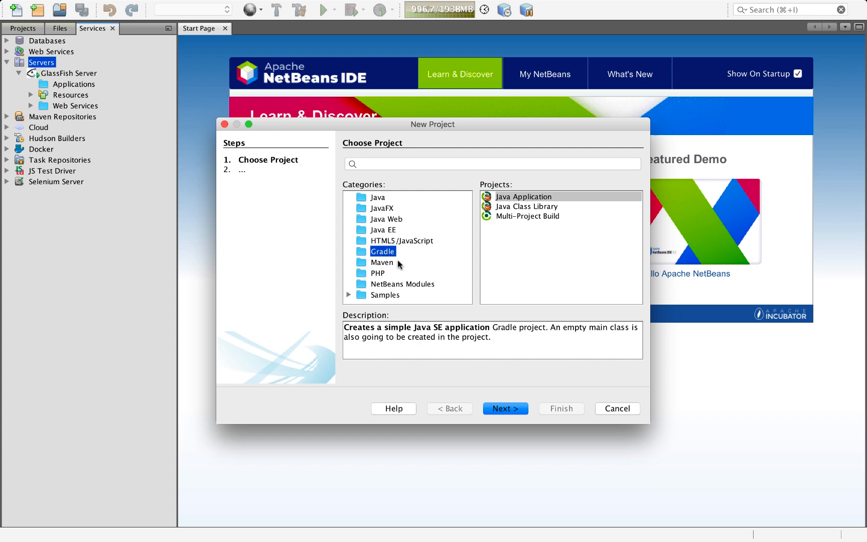
pyautogui.moveTo(399, 253)
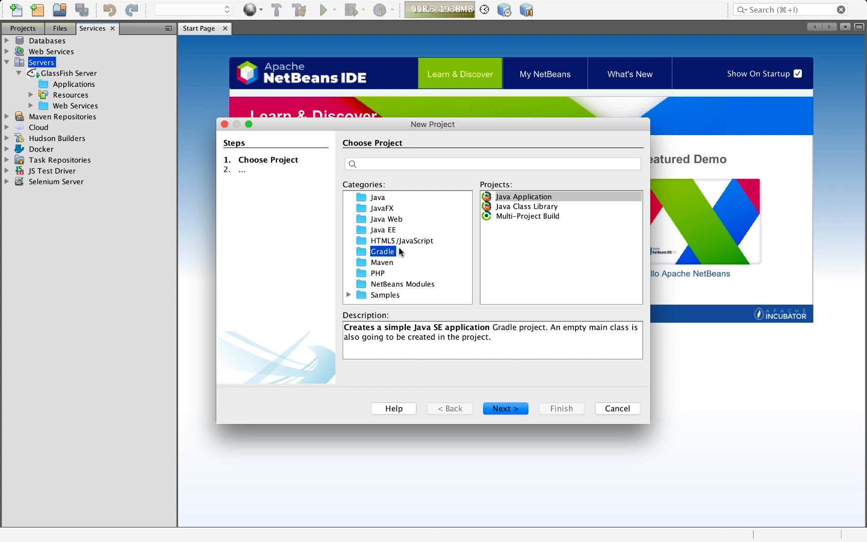
pyautogui.click(386, 219)
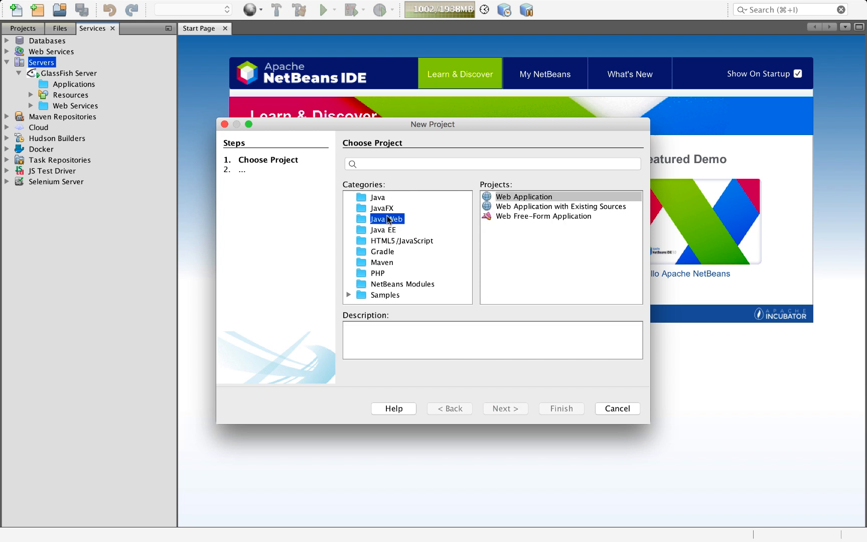
pyautogui.click(387, 218)
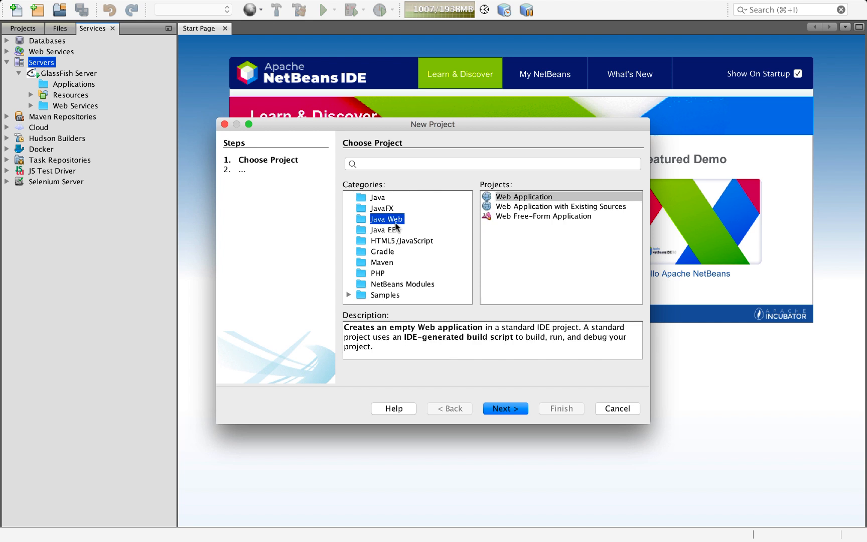
pyautogui.click(384, 229)
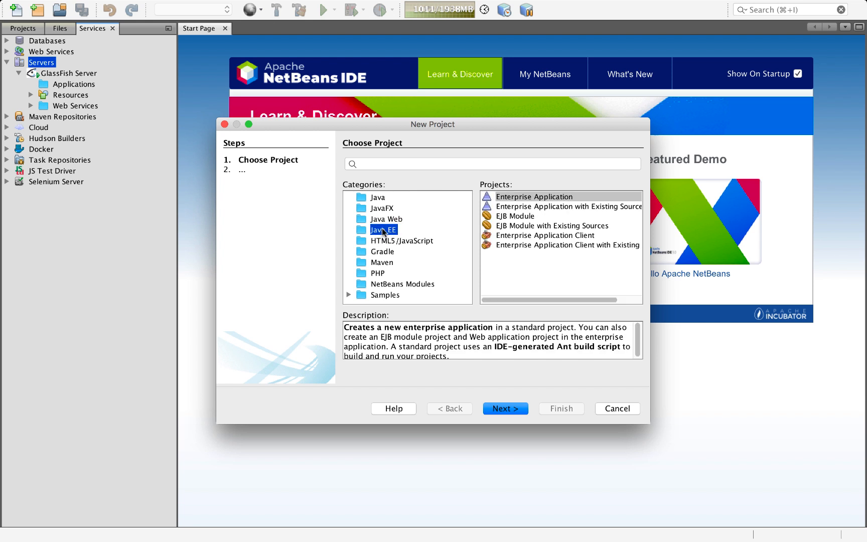
pyautogui.moveTo(426, 233)
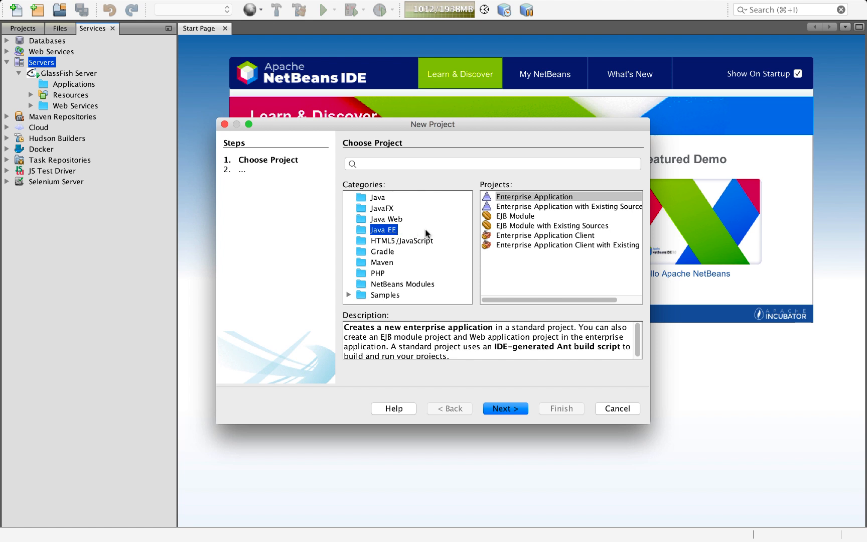
pyautogui.moveTo(469, 216)
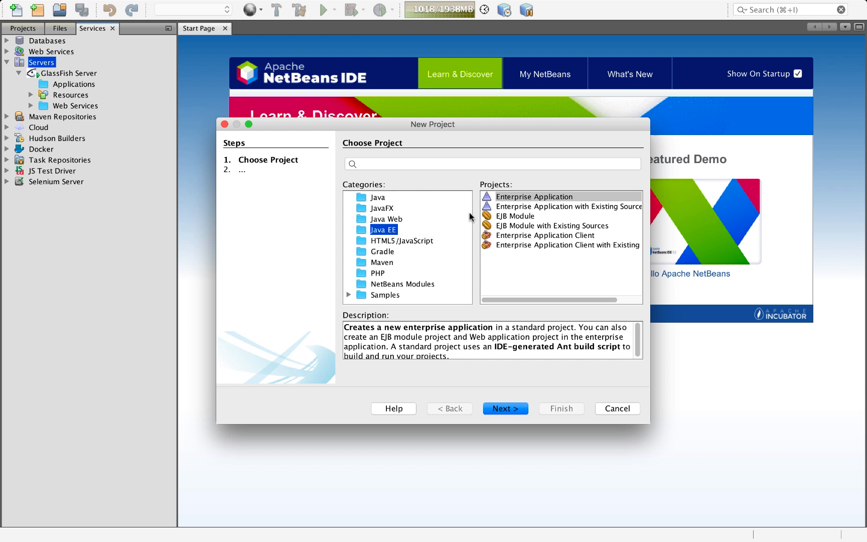
pyautogui.click(387, 219)
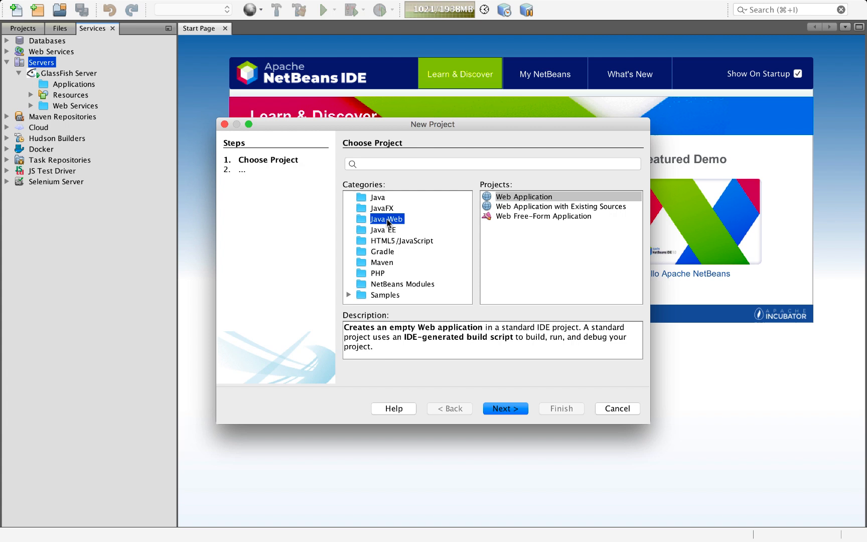
pyautogui.moveTo(471, 231)
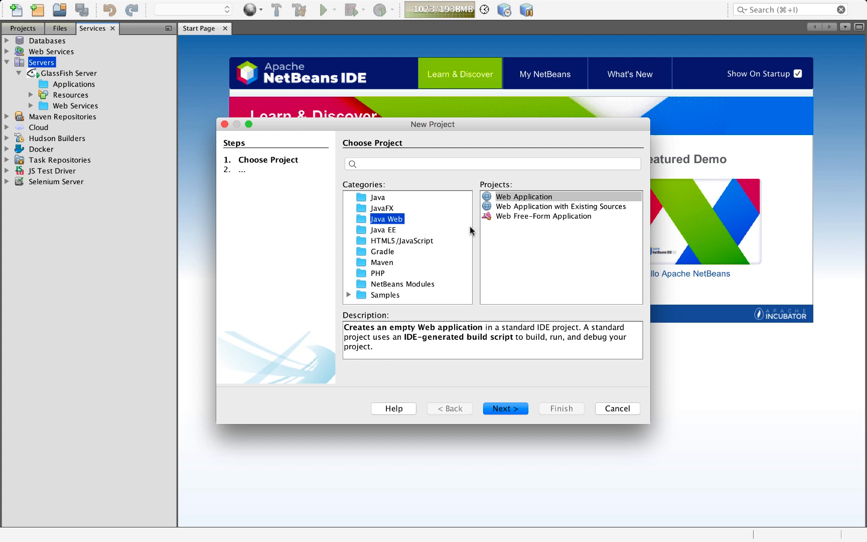
pyautogui.moveTo(505, 377)
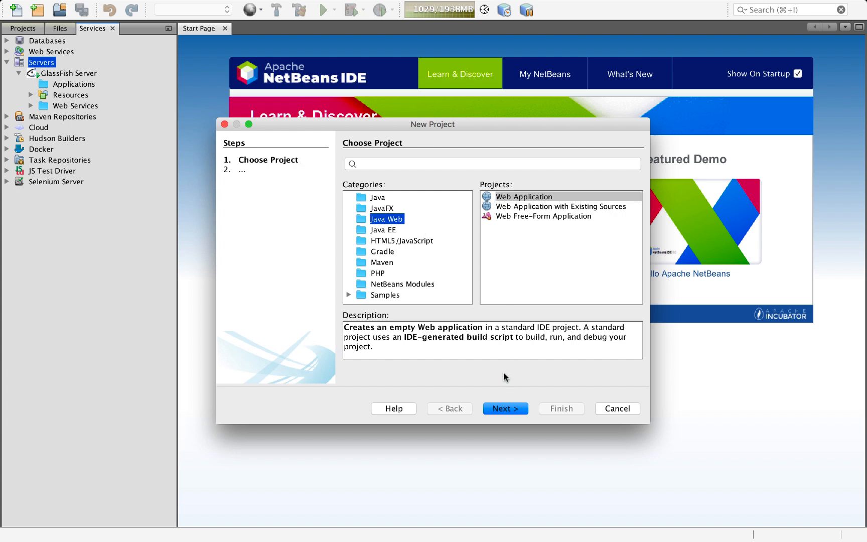
# Step: Choose Maven > Project from Archetype and continue to the archetype step
pyautogui.click(381, 262)
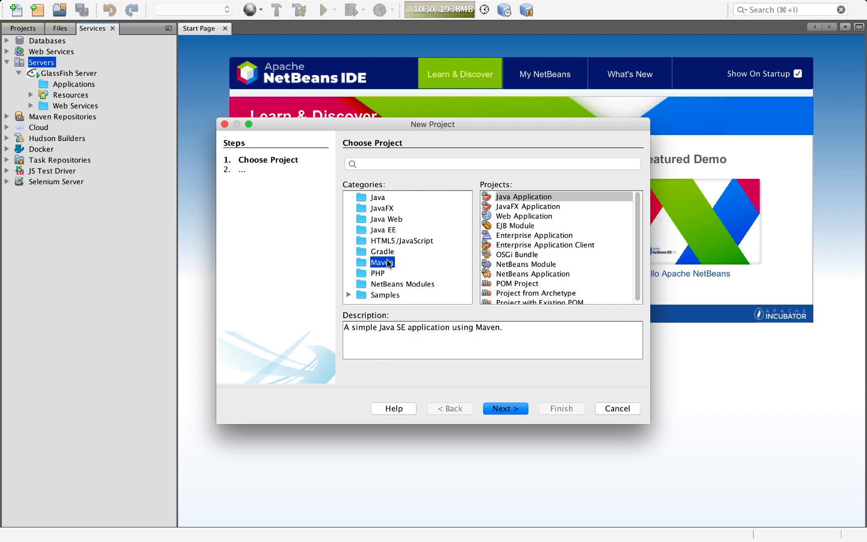
pyautogui.moveTo(543, 304)
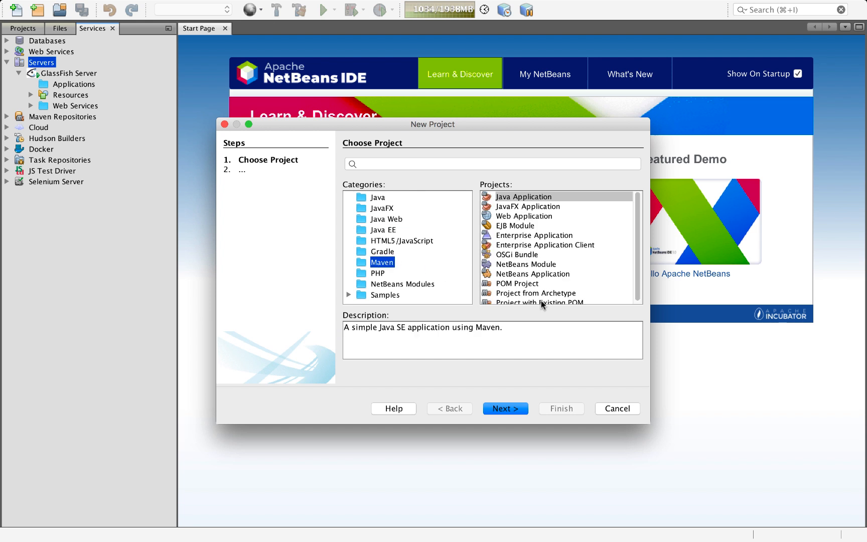
pyautogui.moveTo(536, 248)
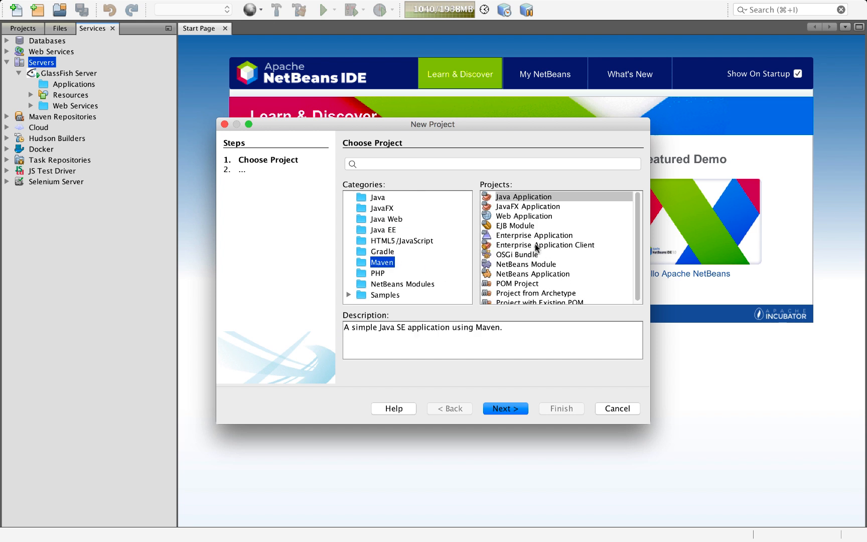
pyautogui.click(522, 216)
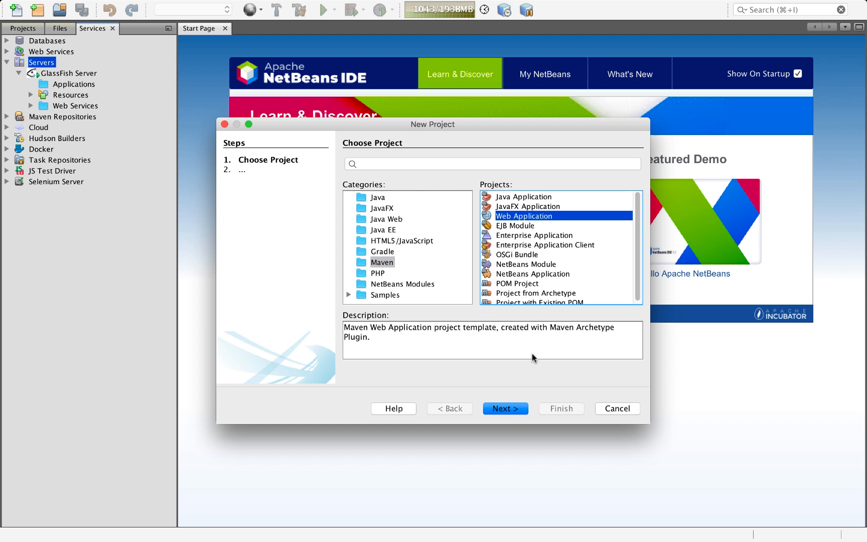
pyautogui.moveTo(564, 370)
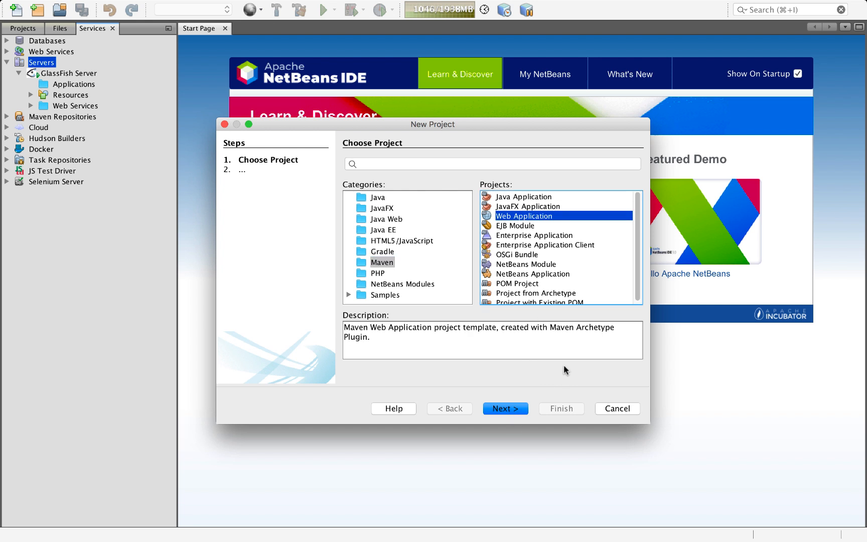
pyautogui.moveTo(545, 302)
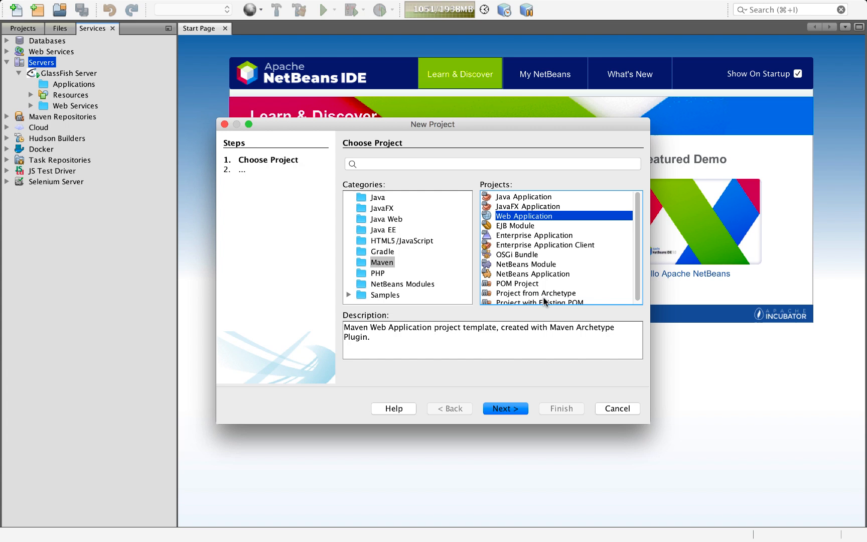
pyautogui.click(534, 291)
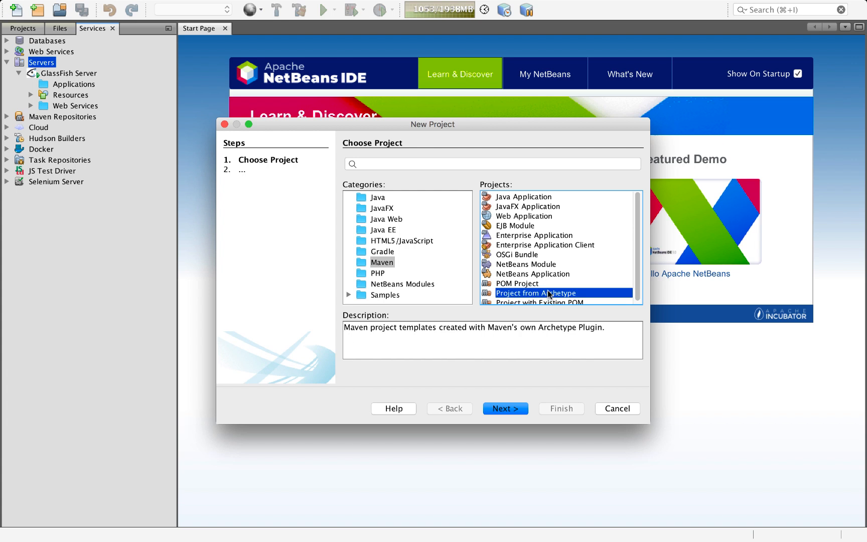
pyautogui.click(504, 408)
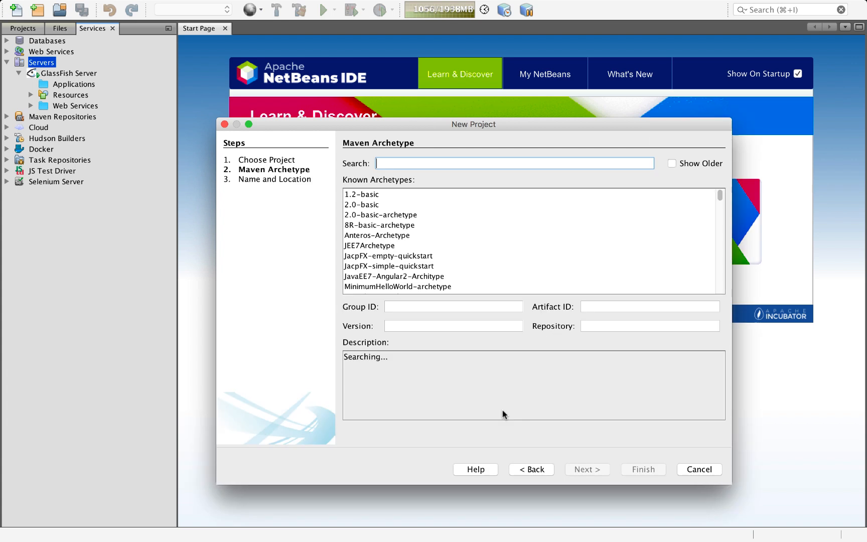
# Step: Search 'air', choose javaee8-essentials-archetype and continue to Name and Location
pyautogui.write('airha')
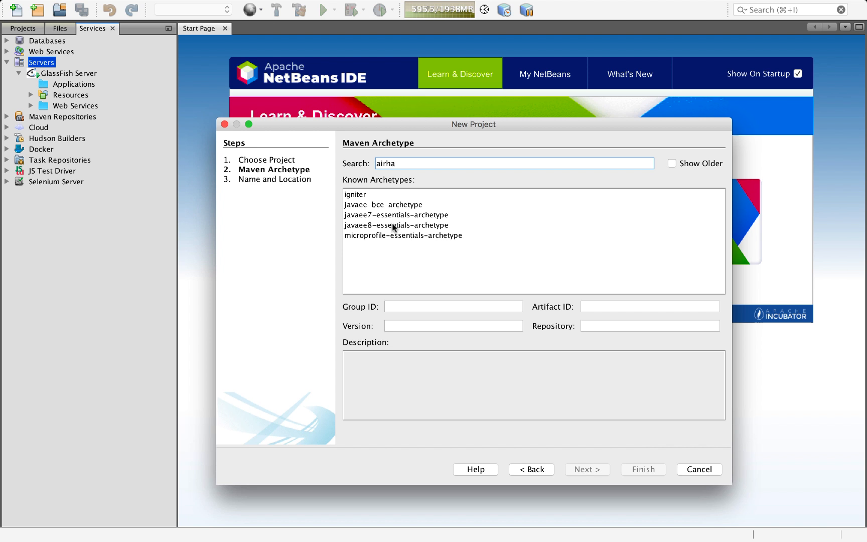
pyautogui.click(396, 225)
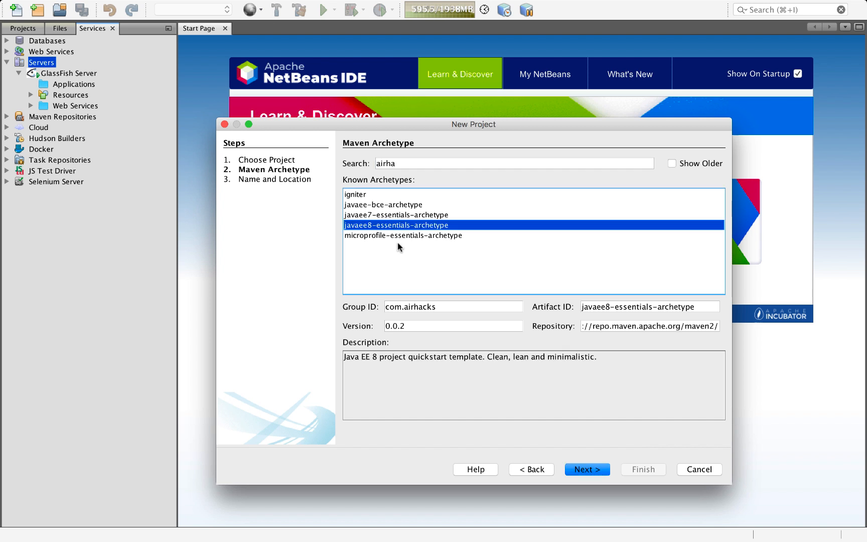
pyautogui.click(587, 468)
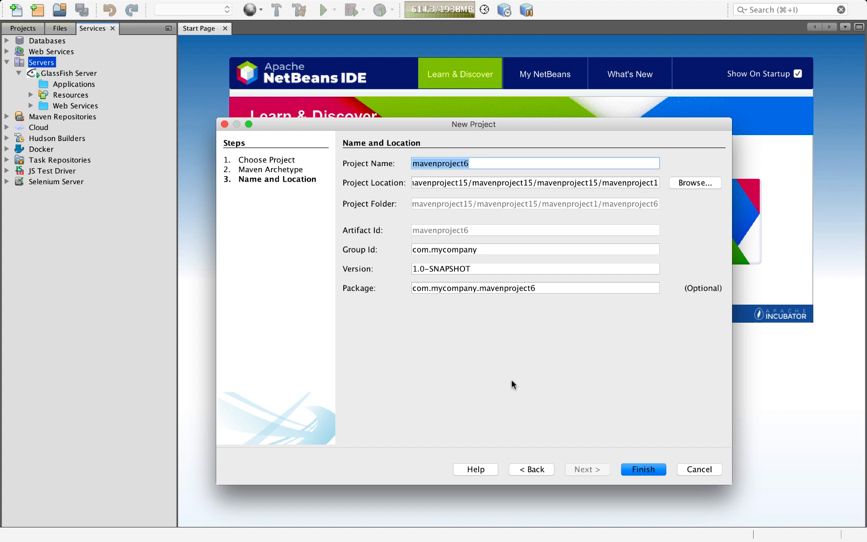
# Step: Name the project AdamBien and finish creating it
pyautogui.write('AdamBien')
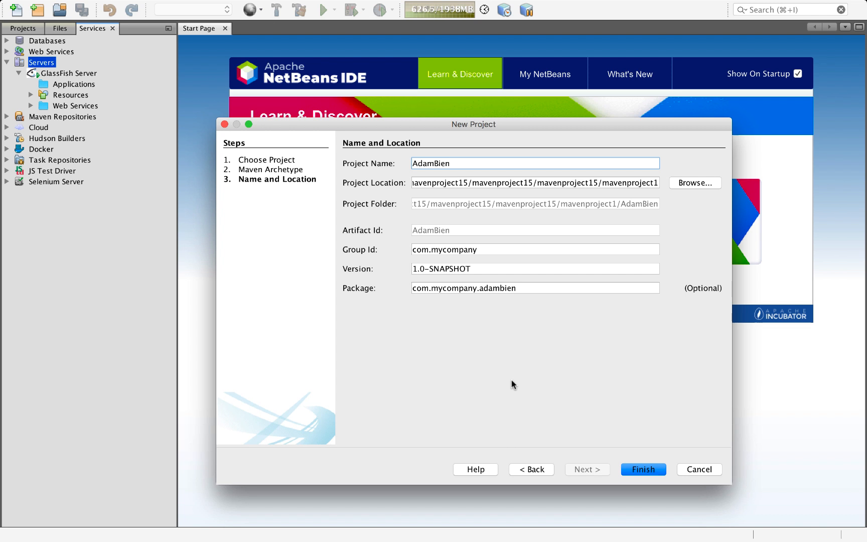
pyautogui.moveTo(544, 392)
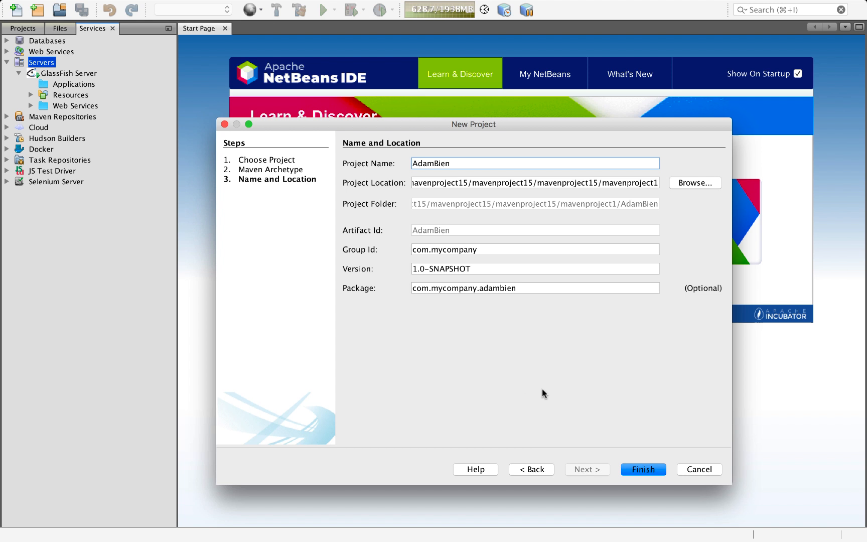
pyautogui.moveTo(550, 388)
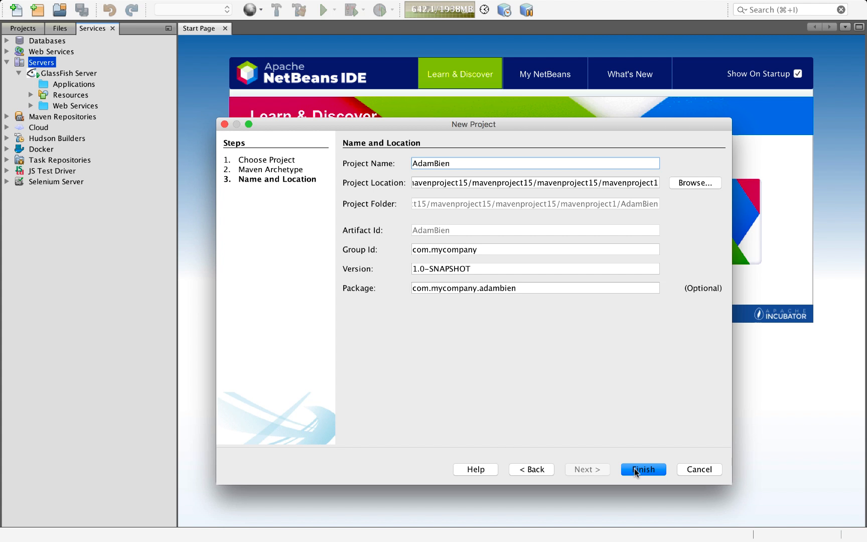
pyautogui.click(642, 468)
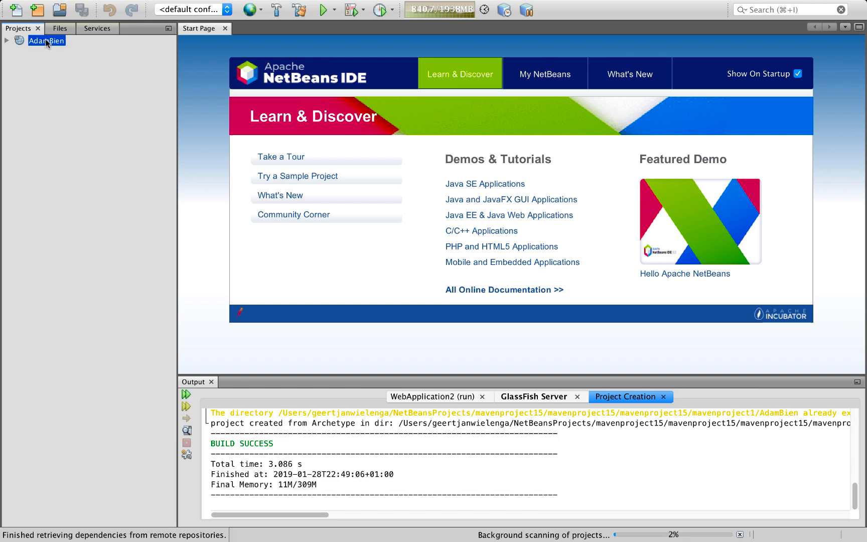
# Step: Expand AdamBien's Other Sources, Dependencies, Java Dependencies and Project Files nodes
pyautogui.click(6, 41)
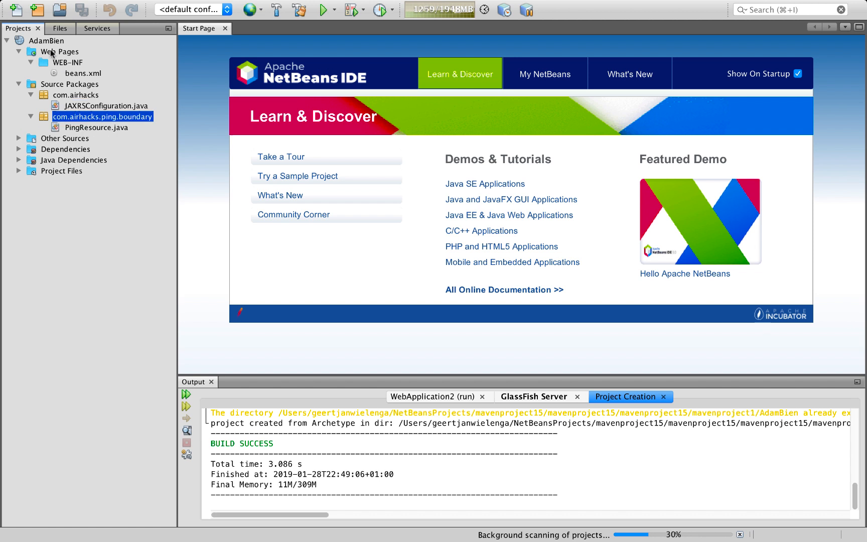
pyautogui.click(65, 149)
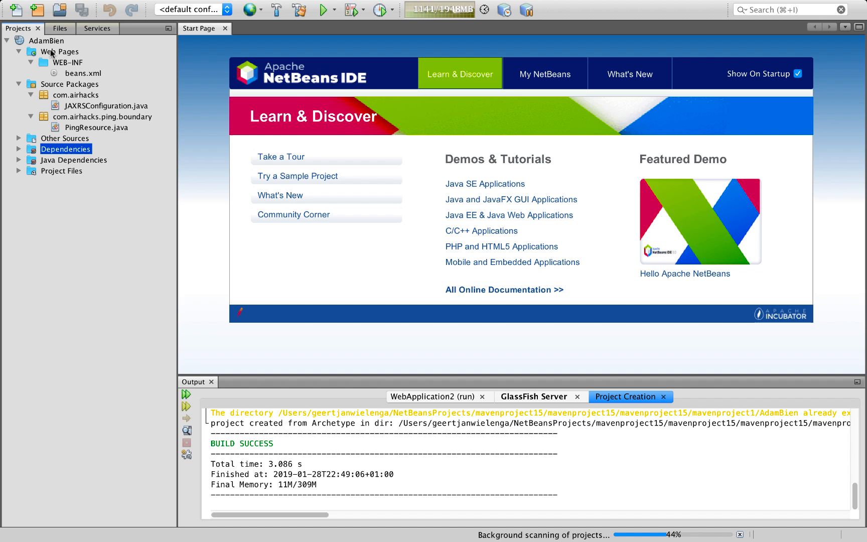
pyautogui.click(32, 138)
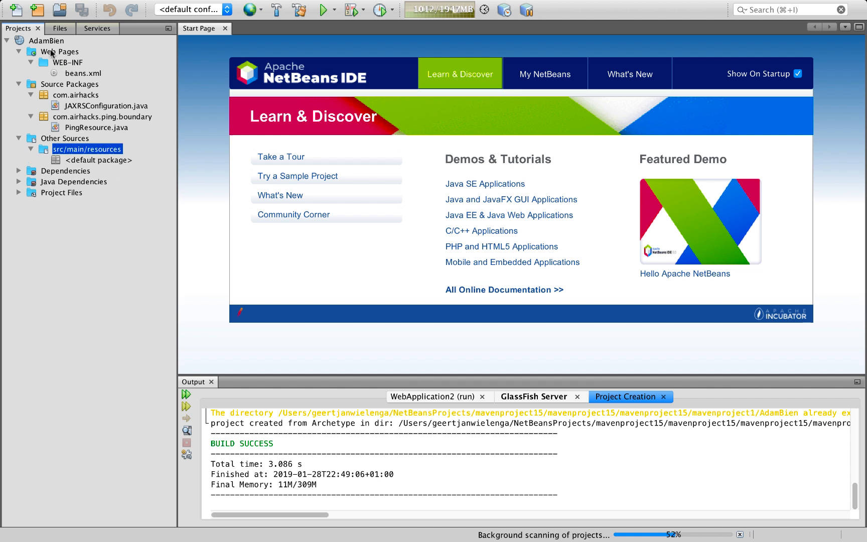
pyautogui.click(19, 171)
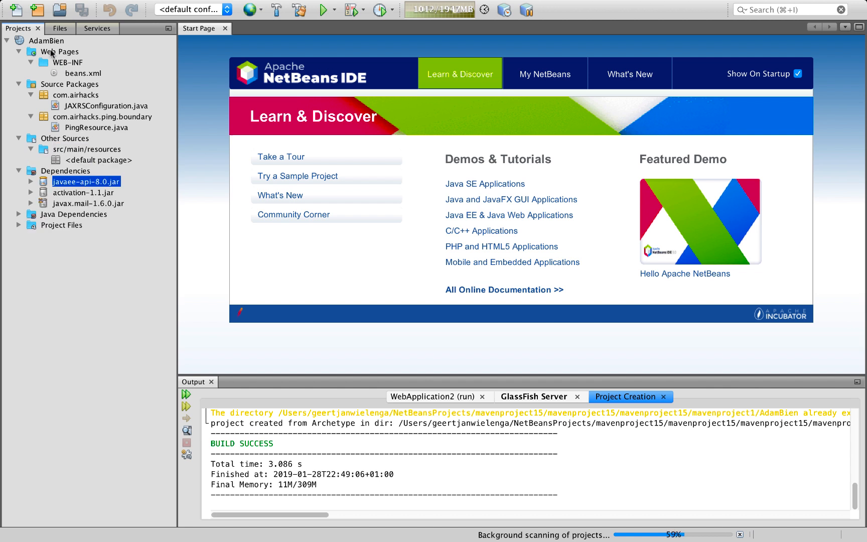
pyautogui.click(21, 214)
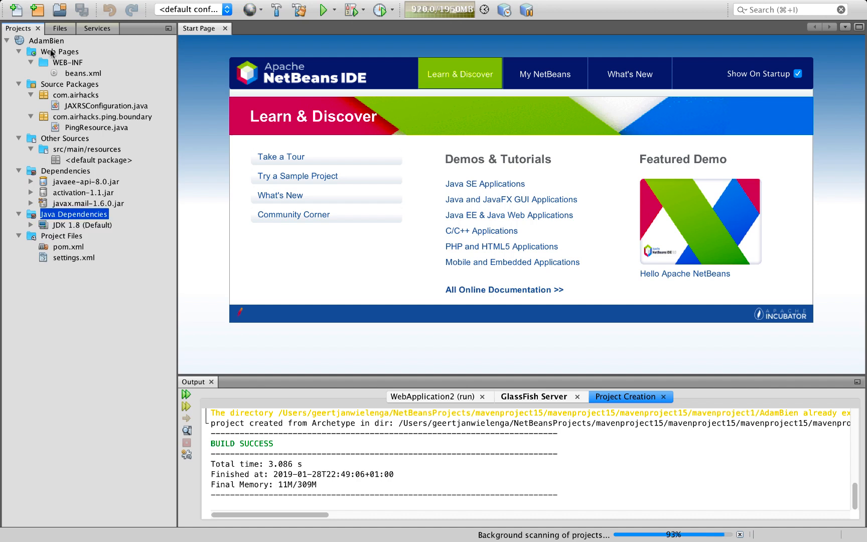
# Step: Bring pom.xml from Project Files into the editor
pyautogui.click(68, 257)
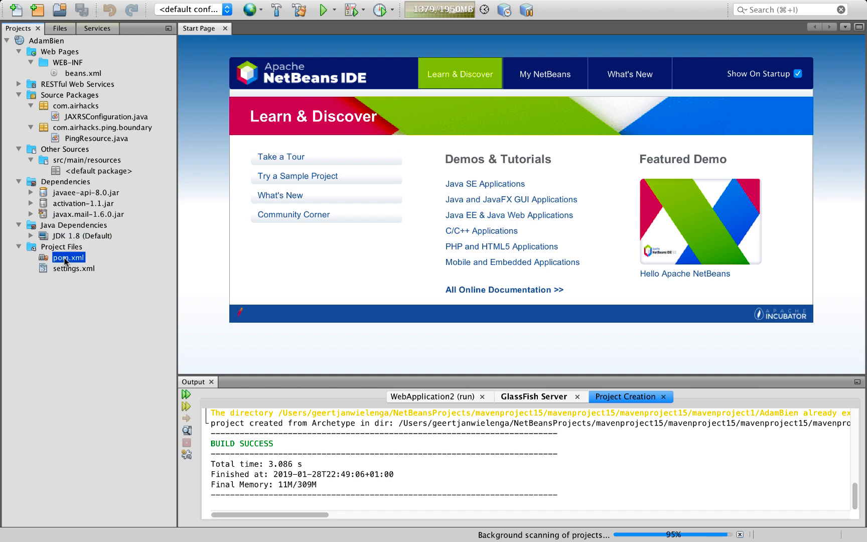
pyautogui.doubleClick(68, 257)
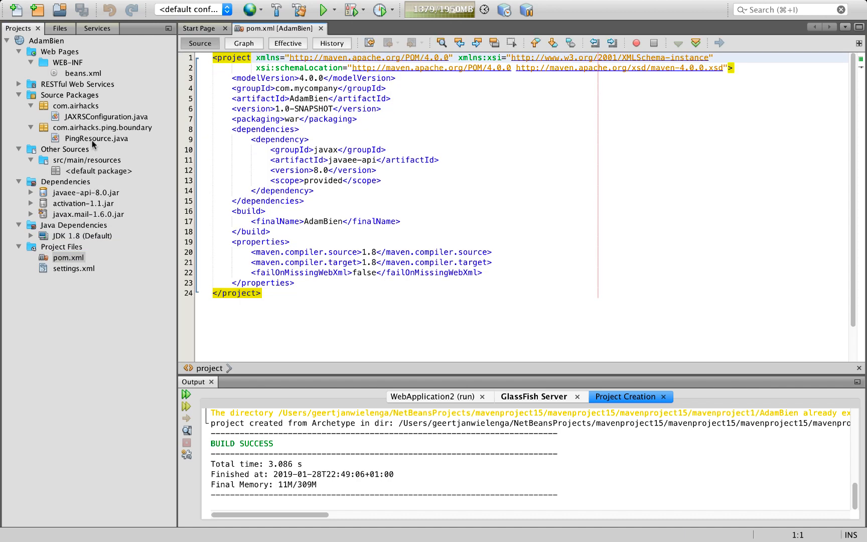
# Step: Bring PingResource.java and JAXRSConfiguration.java into the editor
pyautogui.doubleClick(96, 139)
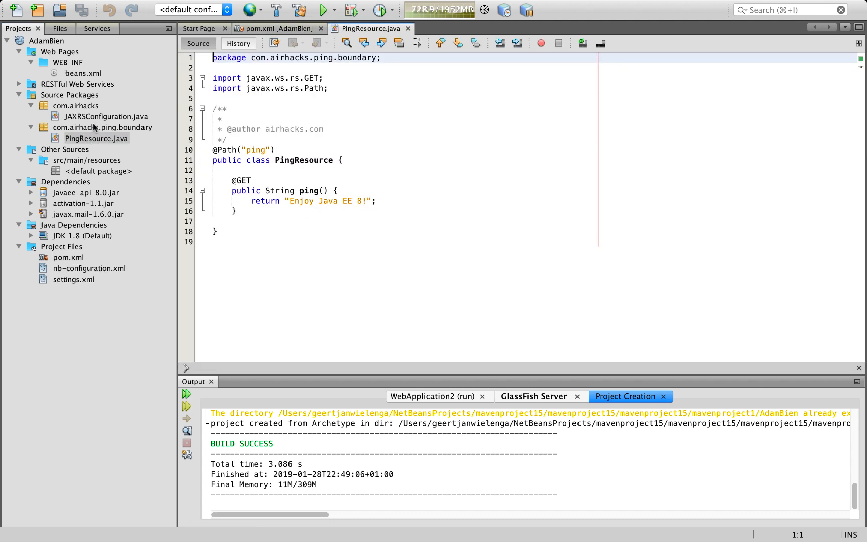
pyautogui.doubleClick(107, 116)
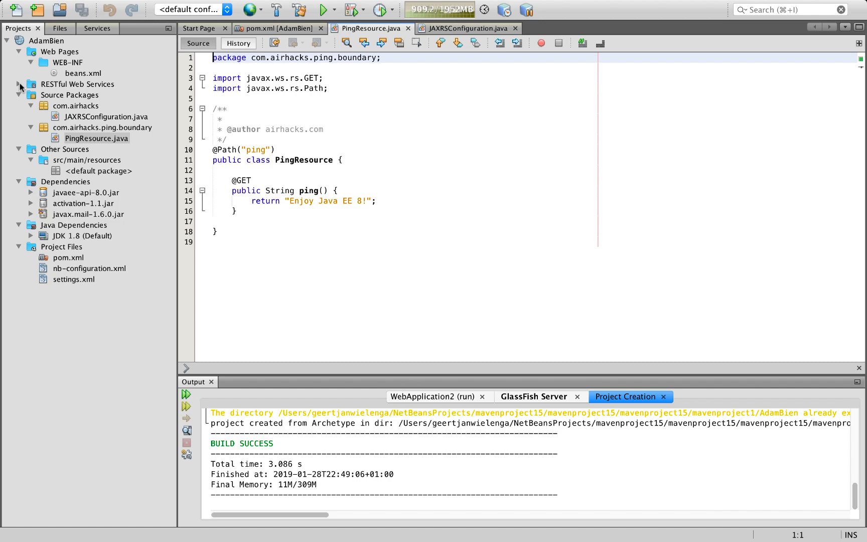
# Step: Expand RESTful Web Services > PingResource > HTTP Methods to reveal ping(), with pom.xml back in front
pyautogui.click(19, 85)
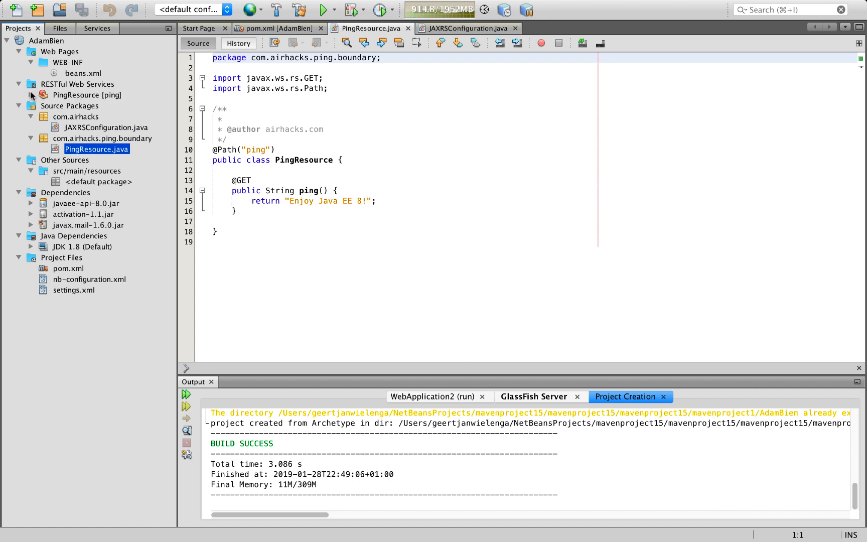
pyautogui.click(32, 94)
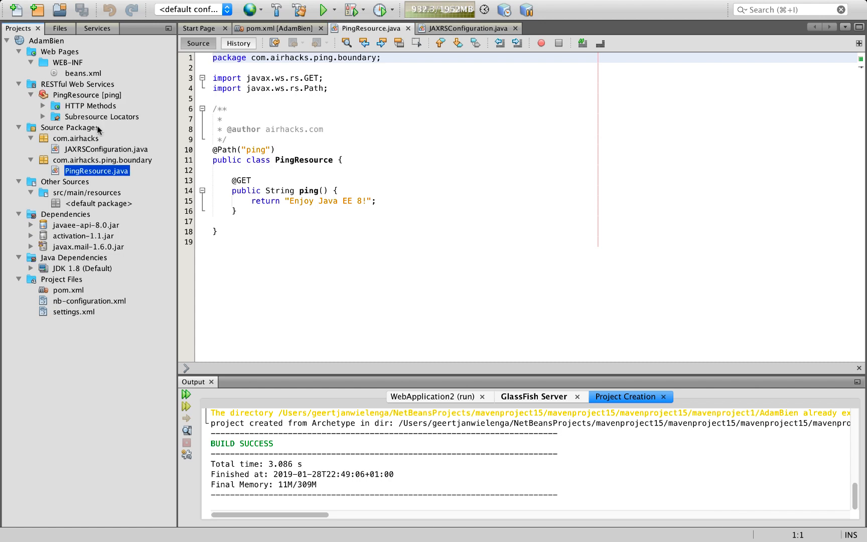
pyautogui.click(42, 106)
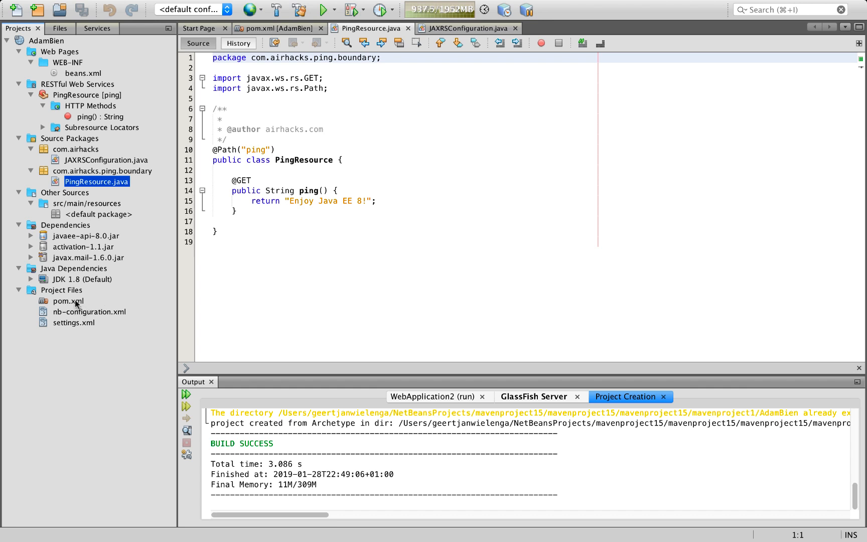
pyautogui.click(275, 28)
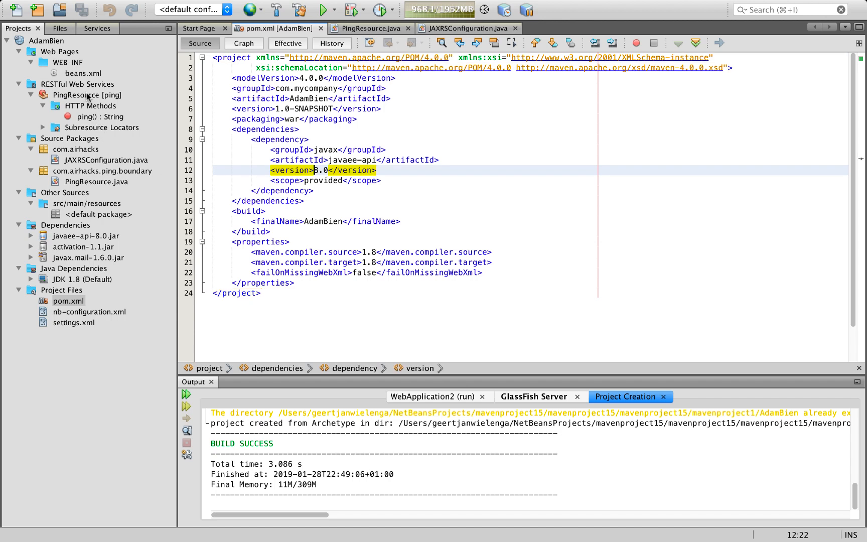
pyautogui.click(46, 40)
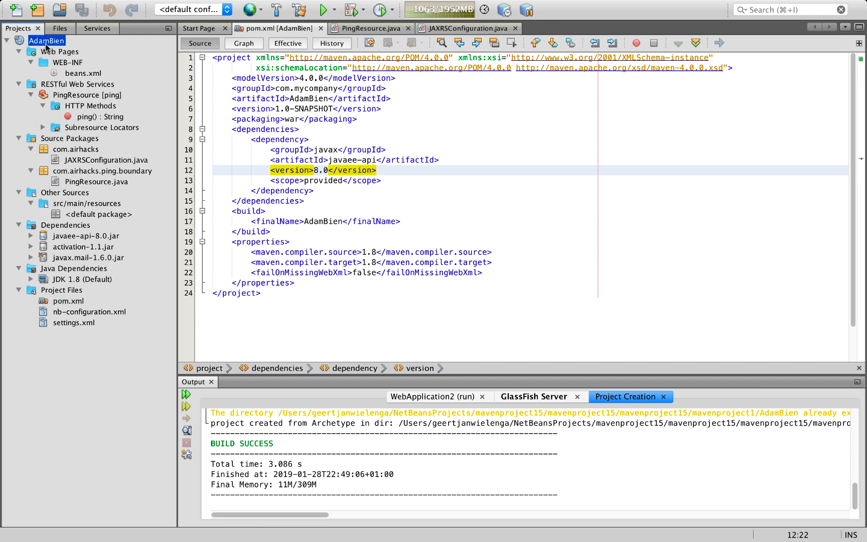
# Step: Run AdamBien on GlassFish Server, remembering it permanently as the deployment server
pyautogui.rightClick(47, 40)
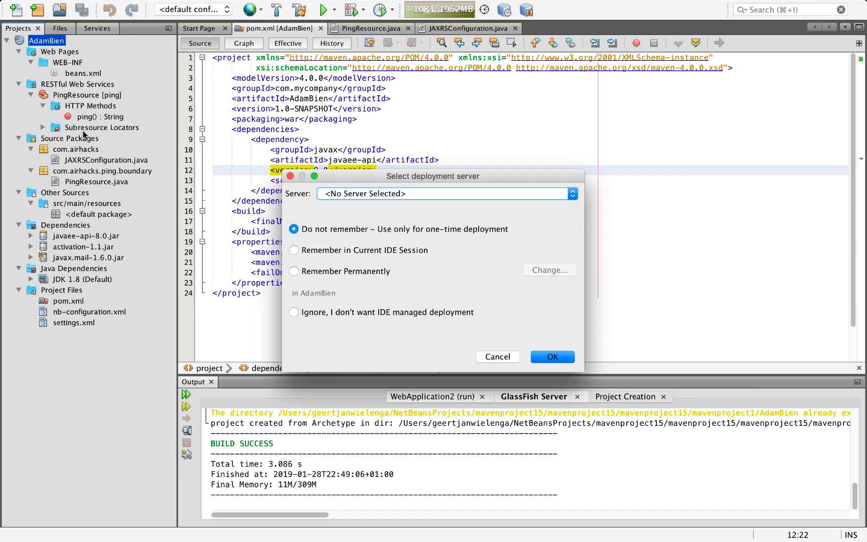
pyautogui.click(445, 193)
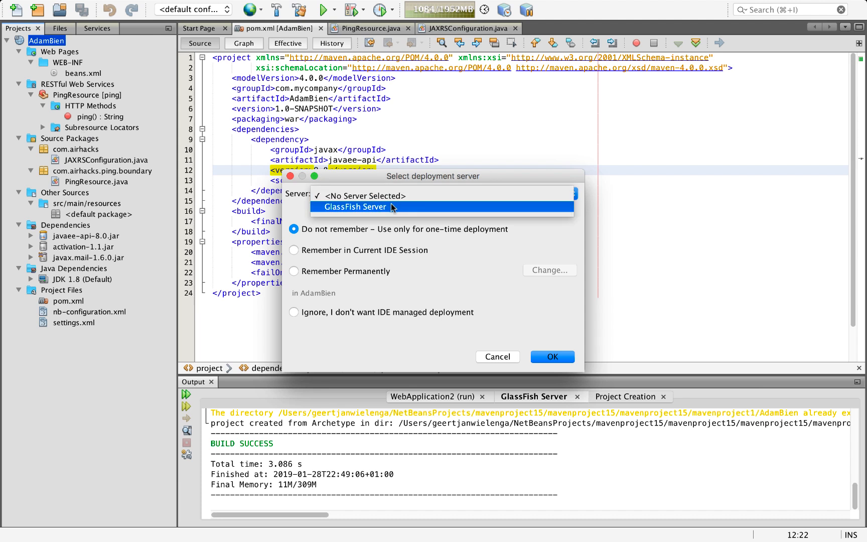
pyautogui.click(356, 207)
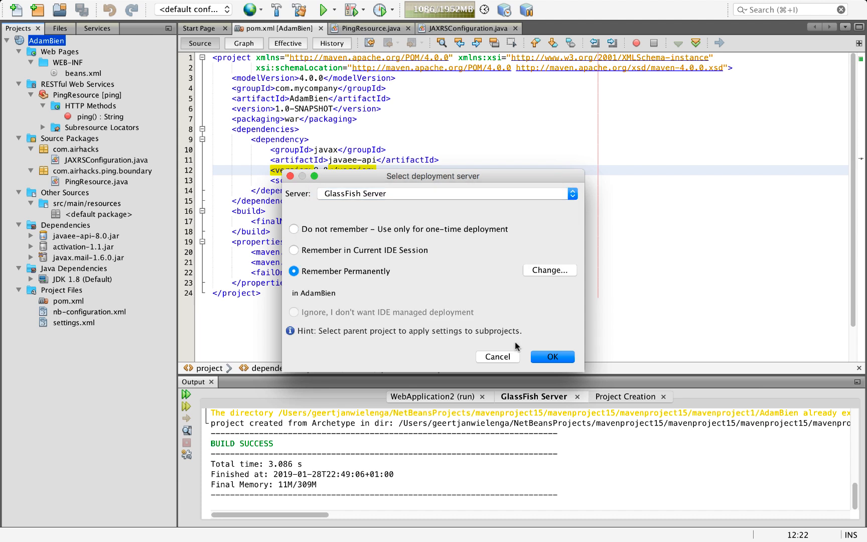
pyautogui.click(550, 357)
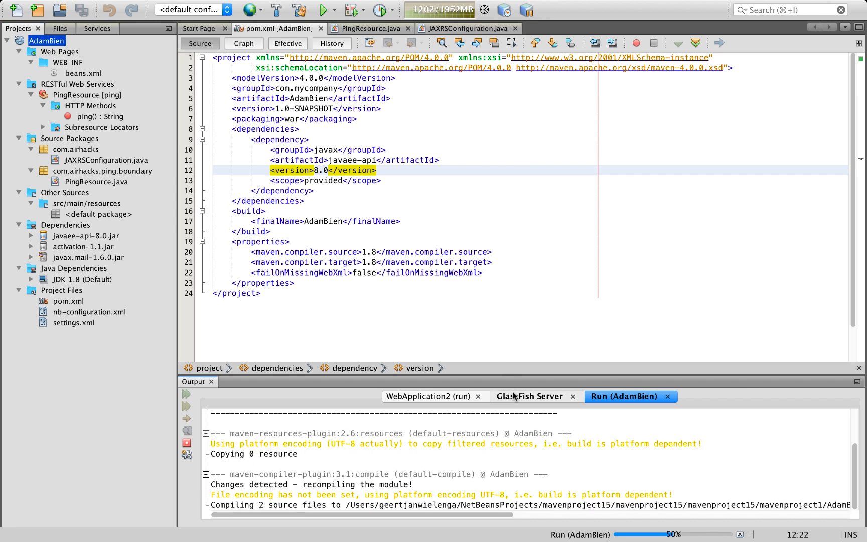
pyautogui.click(530, 397)
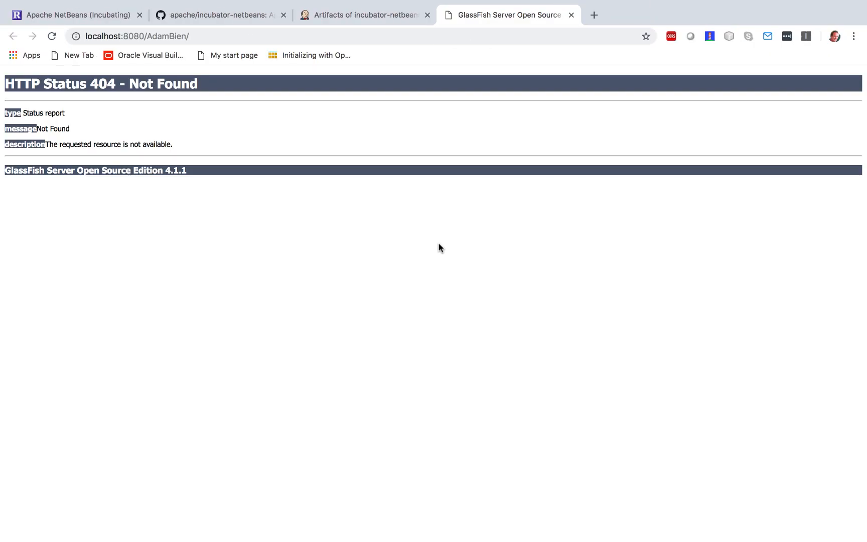
# Step: Edit the 404 page's URL in Chrome, starting to append 'reso' toward the REST resource path
pyautogui.click(252, 36)
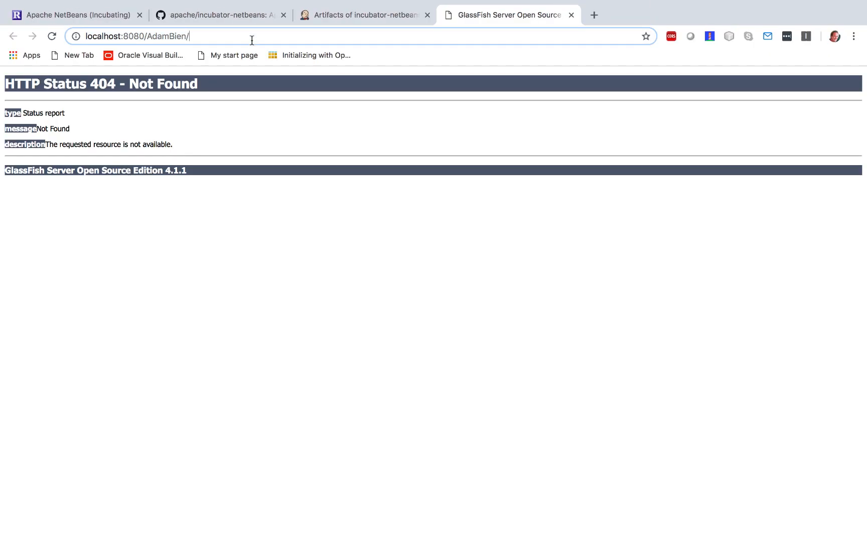
pyautogui.write('reso')
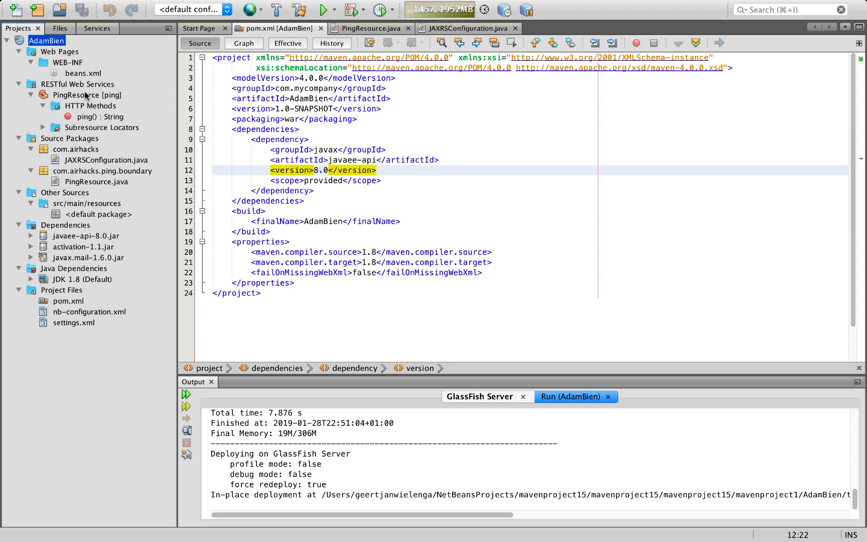
# Step: Bring PingResource.java into the editor from the PingResource [ping] RESTful web service entry
pyautogui.click(87, 94)
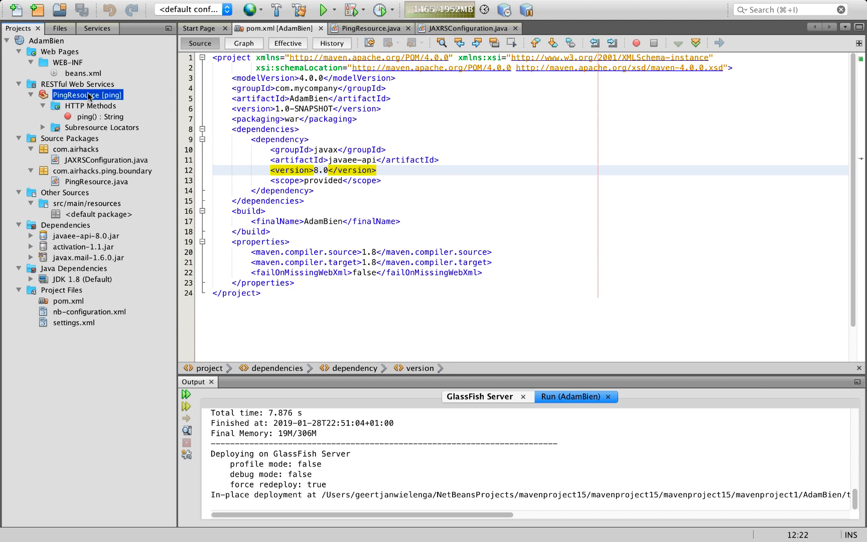
pyautogui.rightClick(87, 94)
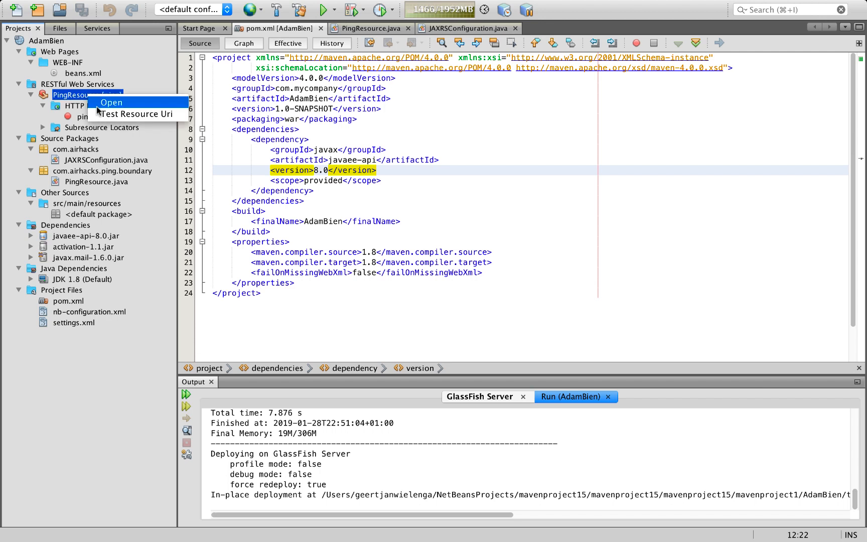
pyautogui.click(111, 102)
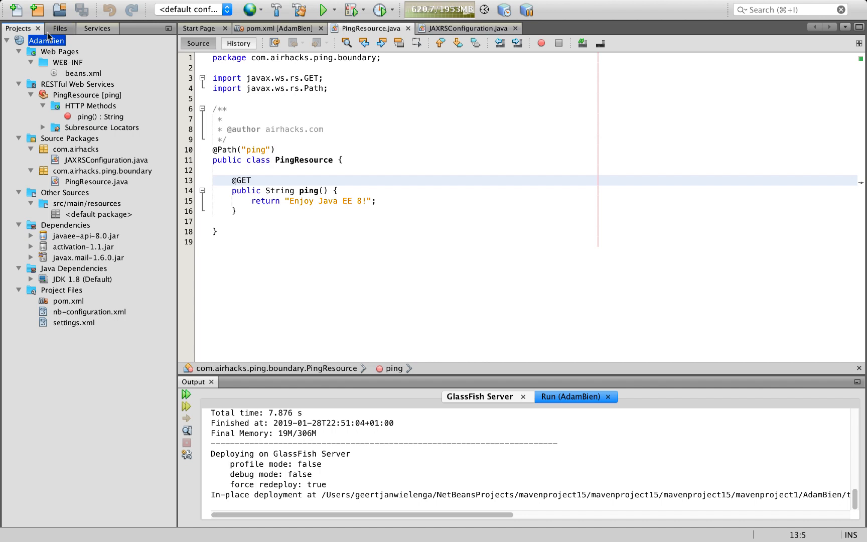
pyautogui.click(35, 9)
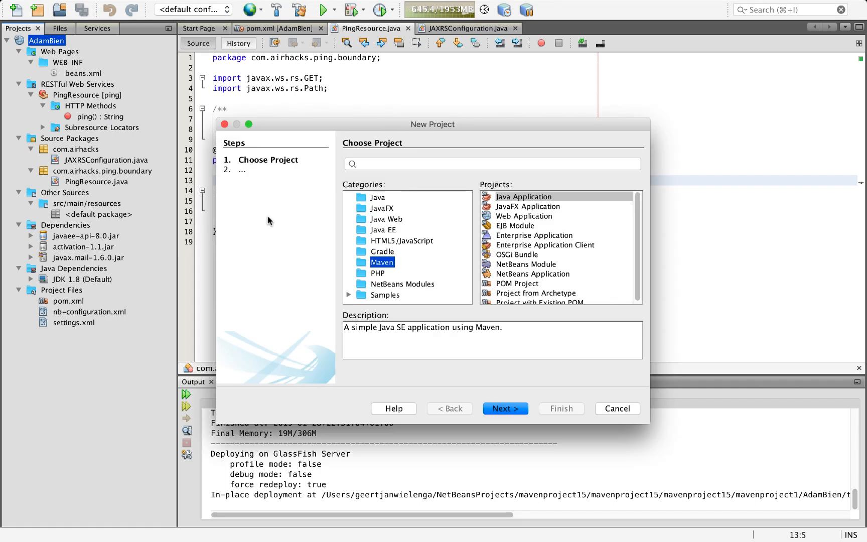
pyautogui.moveTo(312, 256)
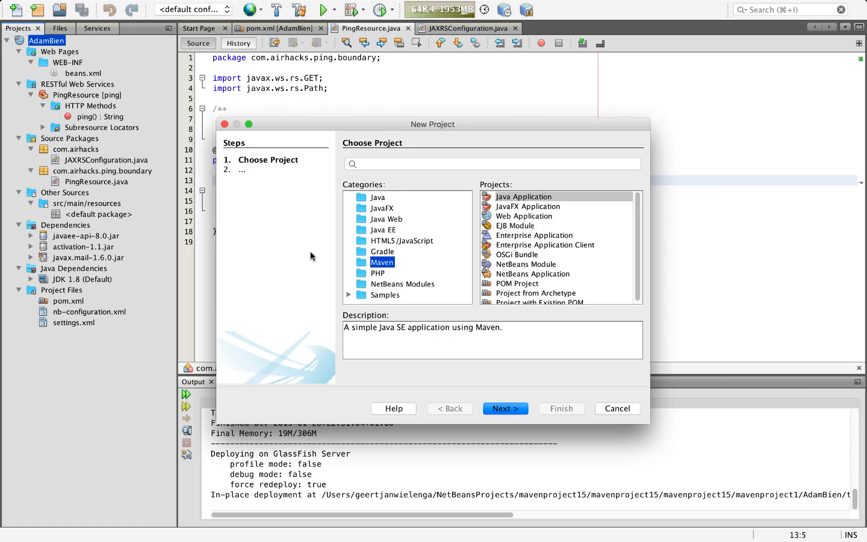
pyautogui.moveTo(333, 242)
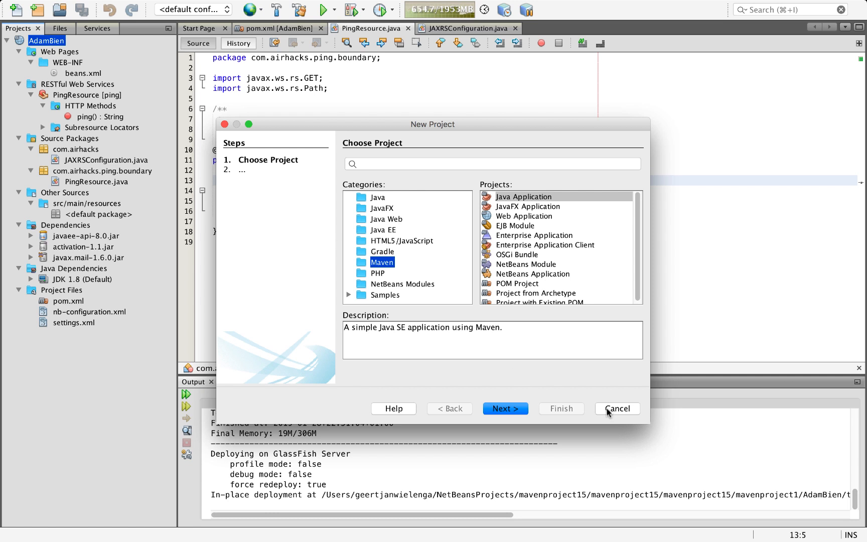
pyautogui.click(616, 408)
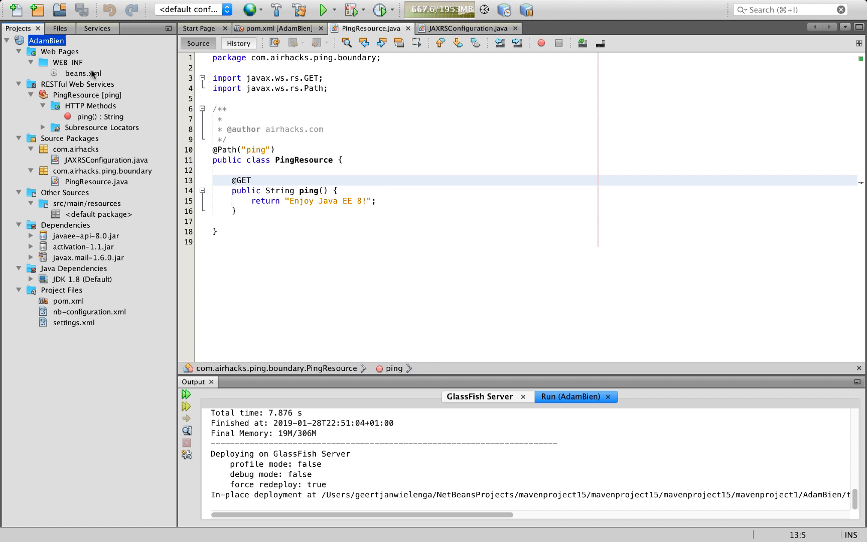
pyautogui.moveTo(46, 40)
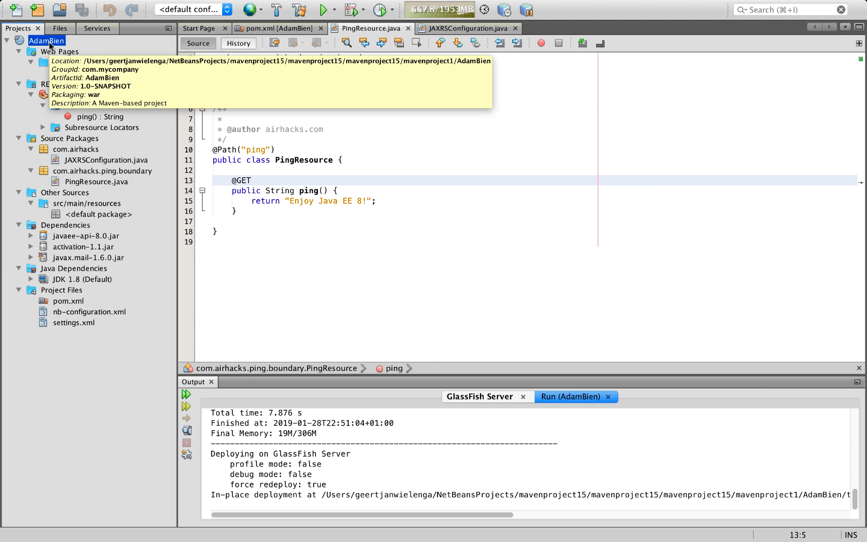